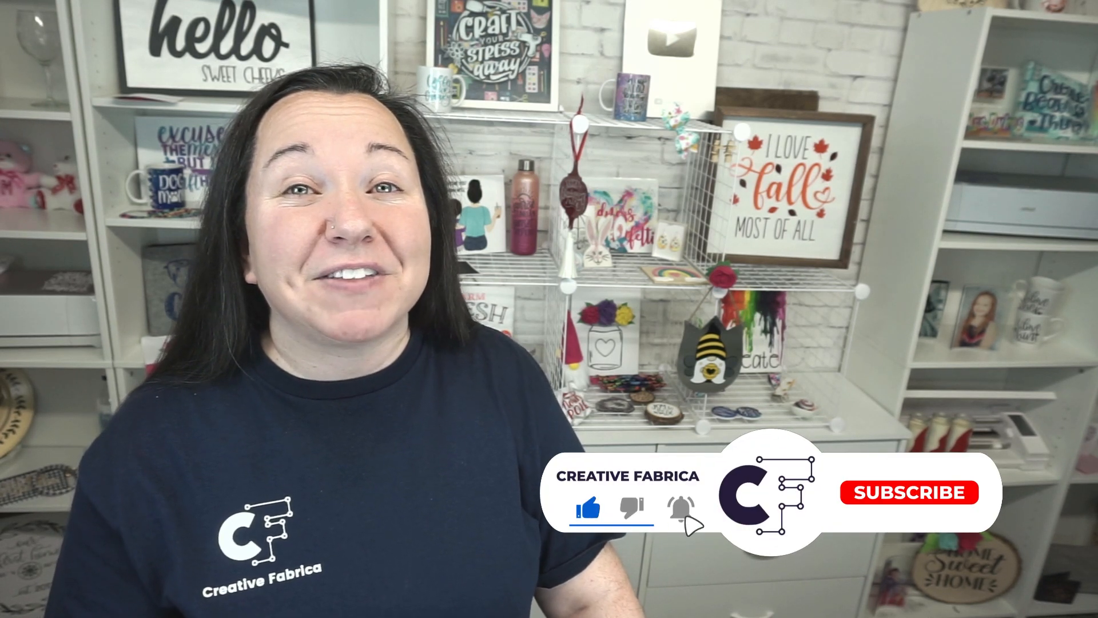
- Add the letters A and D with the Text tool and fill them solid black
{"action": "left_click", "coordinate": [909, 492]}
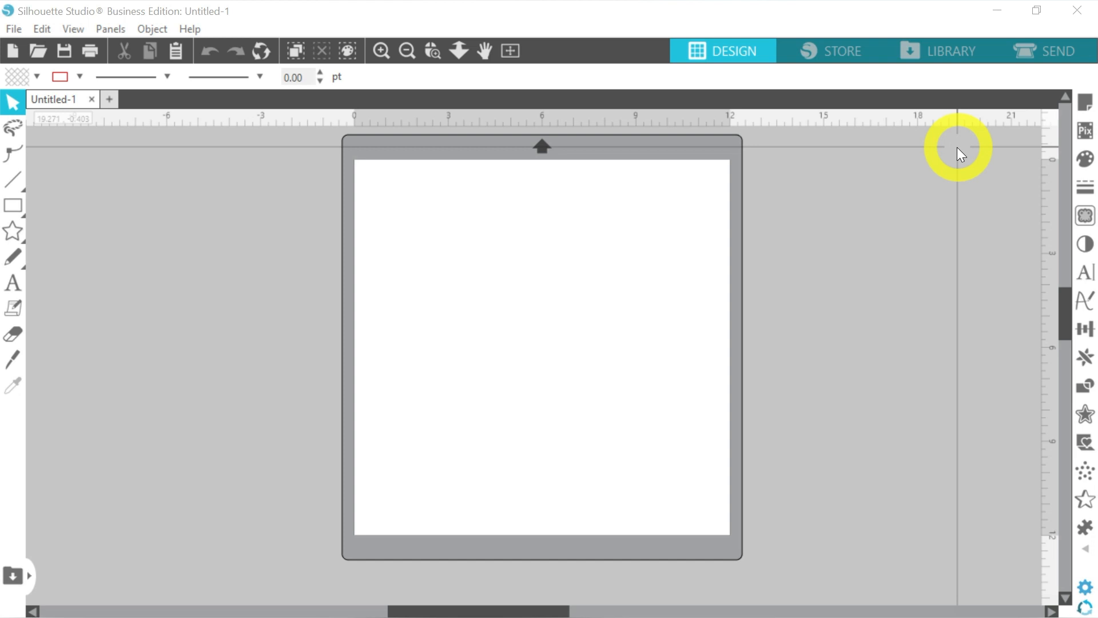
{"action": "left_click", "coordinate": [9, 284]}
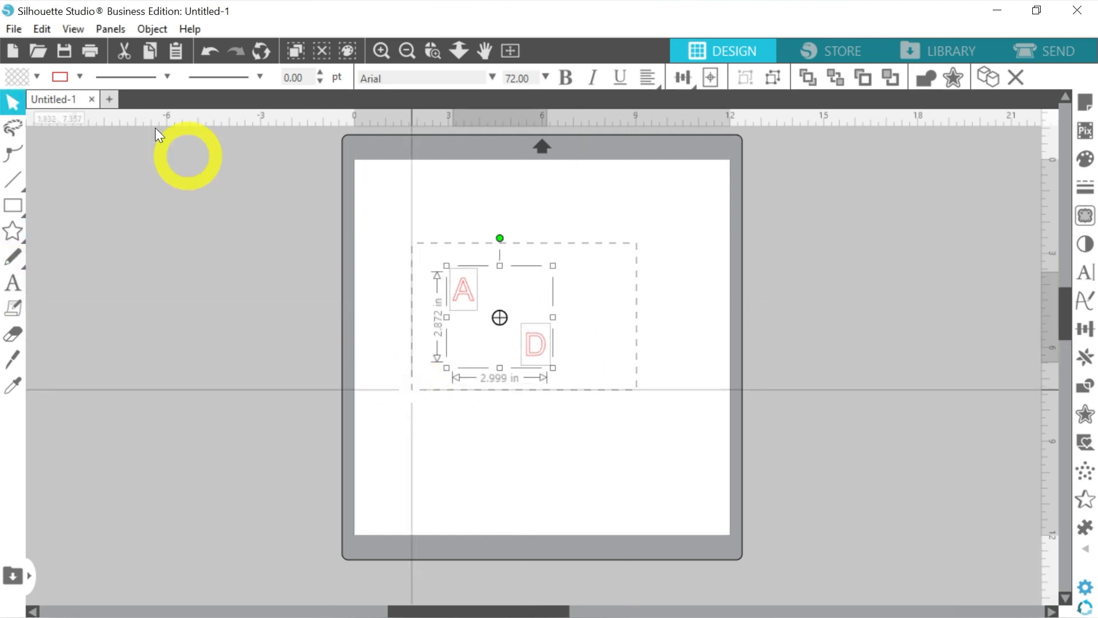
{"action": "left_click", "coordinate": [36, 76]}
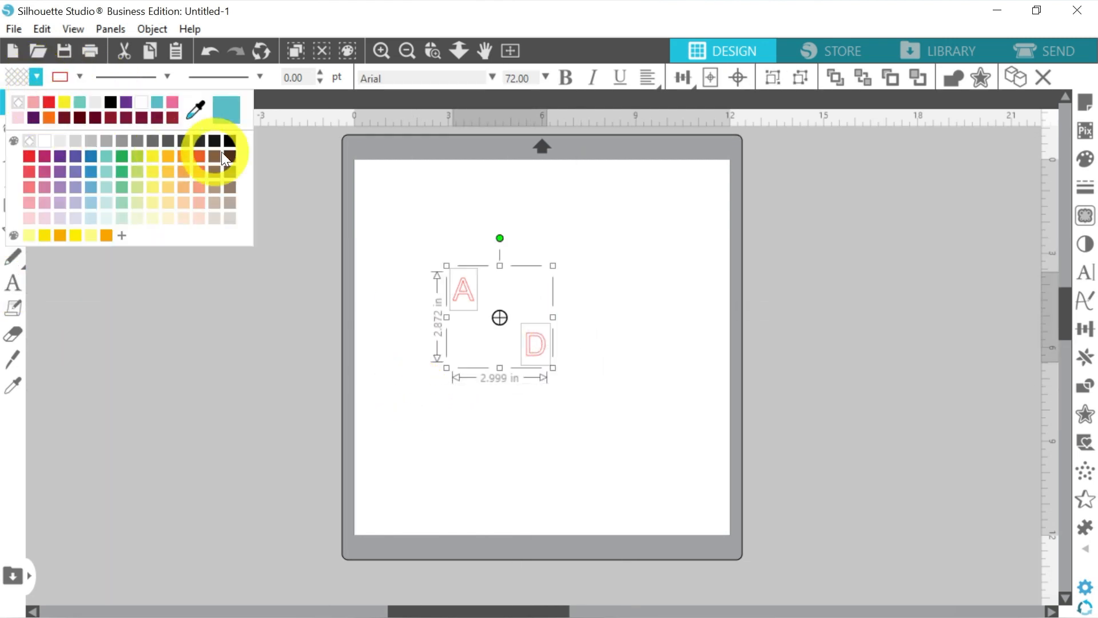
{"action": "left_click", "coordinate": [222, 139]}
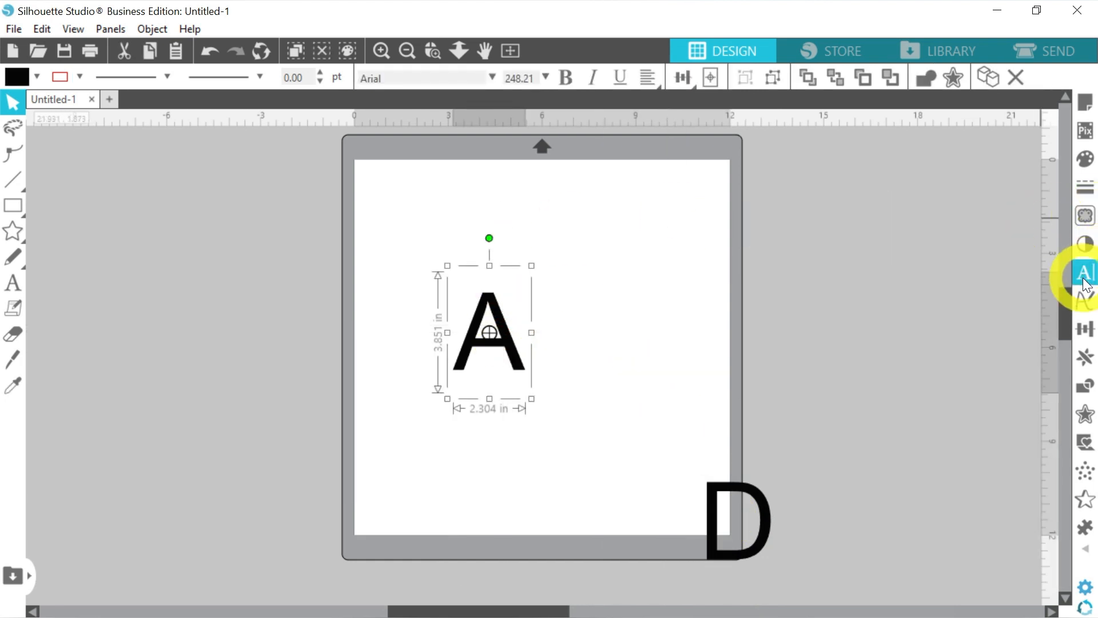
- In Text Style, set the A to Viktoria Monogram and the D to Mona Flower
{"action": "left_click", "coordinate": [1084, 269]}
{"action": "type", "text": "viktoria"}
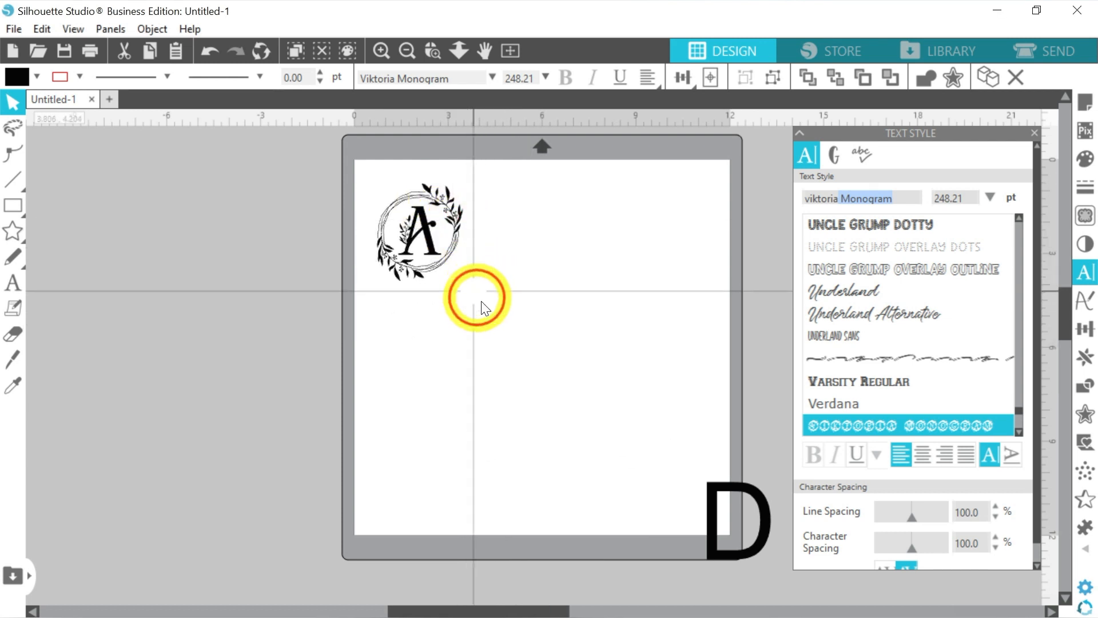
{"action": "left_click", "coordinate": [416, 236]}
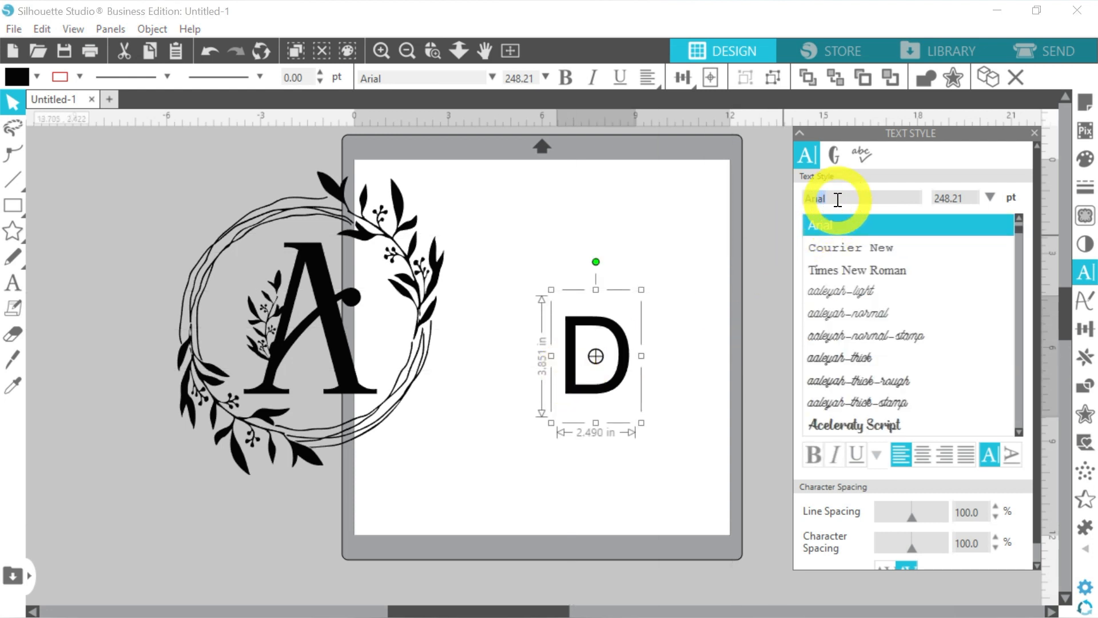
{"action": "type", "text": "mona flower"}
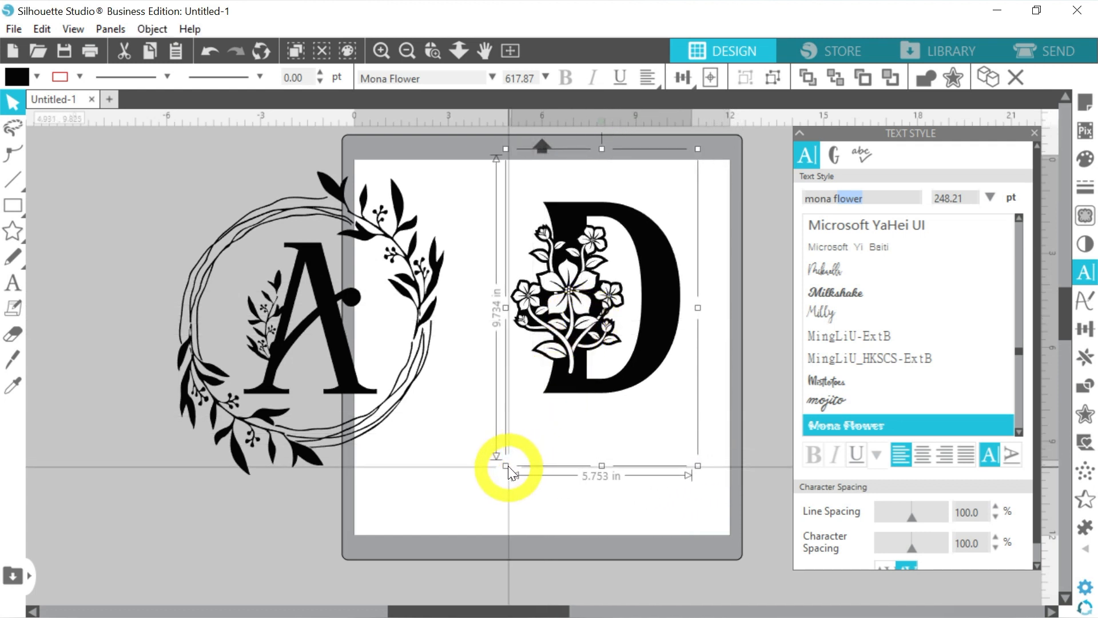
- Scale the floral D to page height and slice the Knife horizontally through the wreath A
{"action": "left_click_drag", "start_coordinate": [506, 466], "coordinate": [456, 530]}
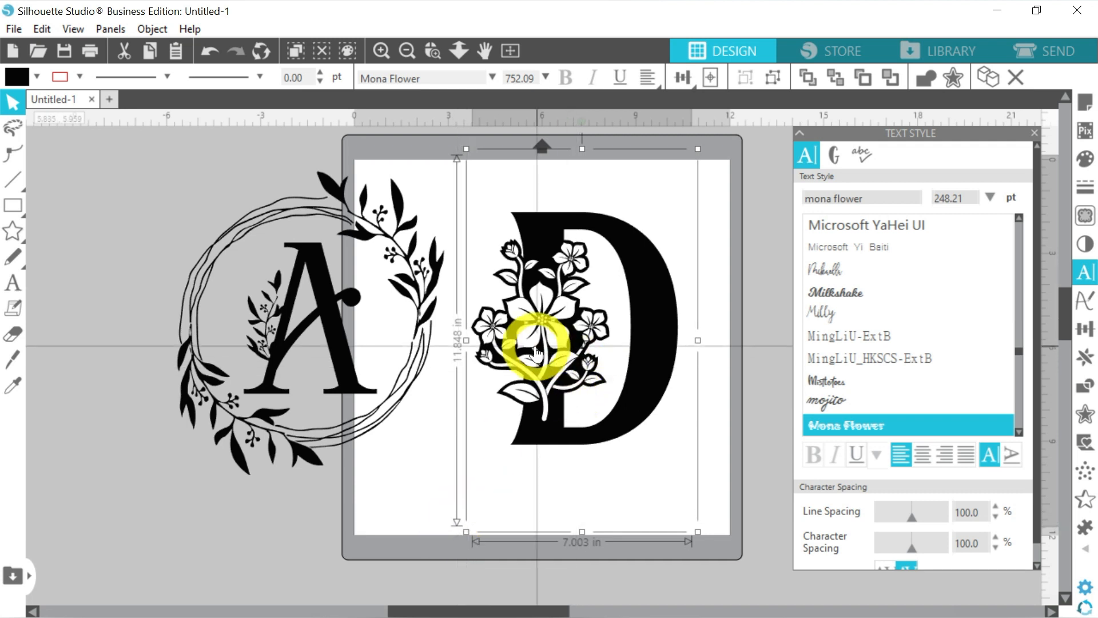
{"action": "mouse_move", "coordinate": [528, 336]}
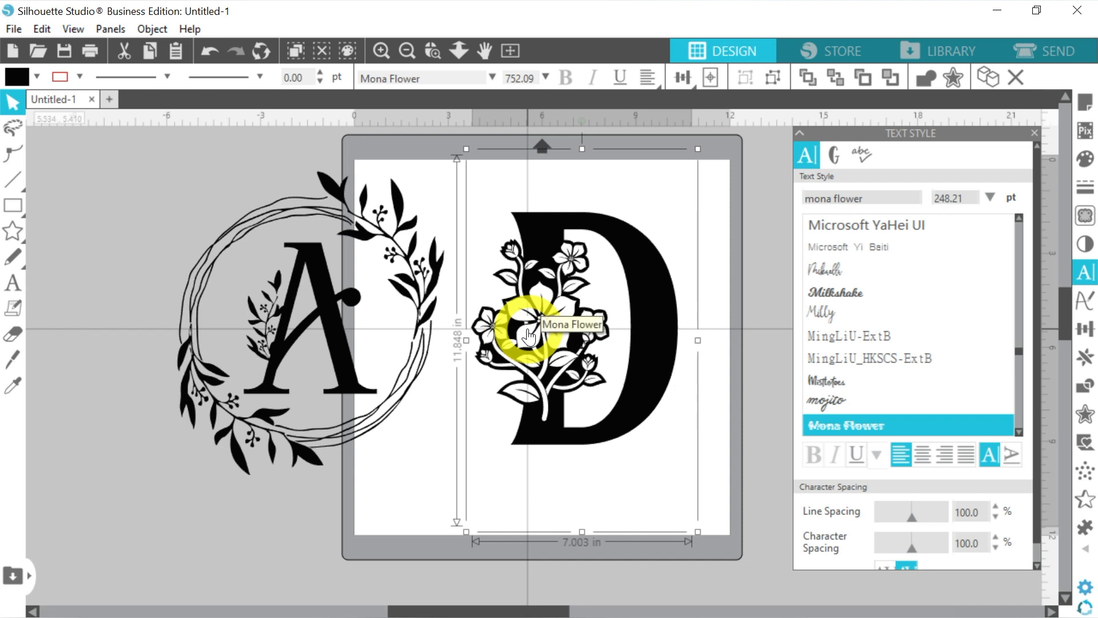
{"action": "mouse_move", "coordinate": [12, 358]}
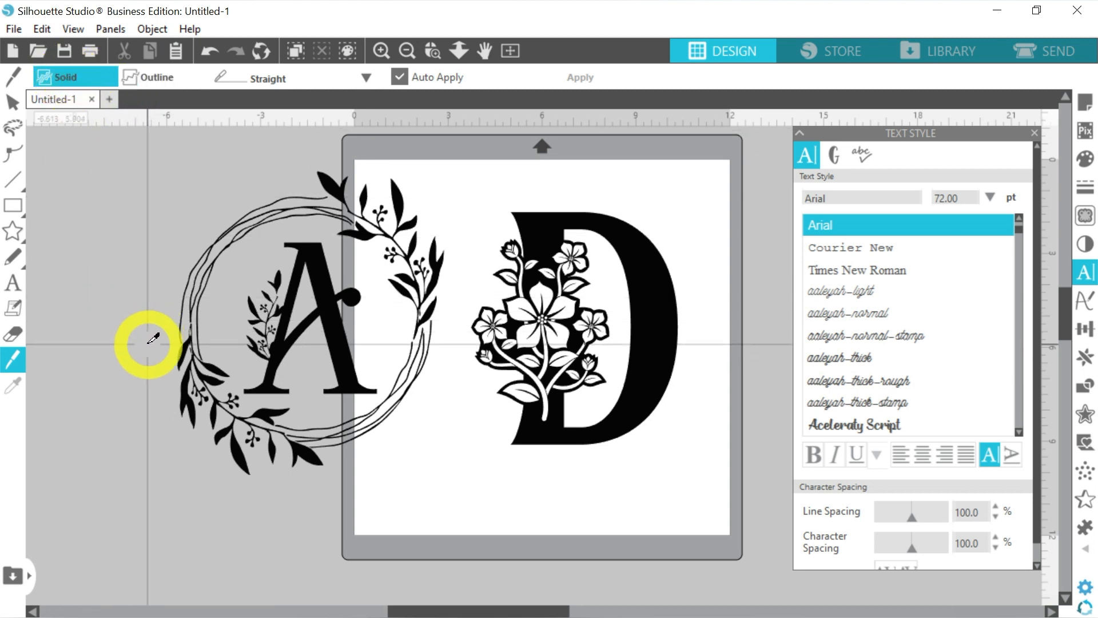
{"action": "left_click_drag", "start_coordinate": [149, 344], "coordinate": [308, 344]}
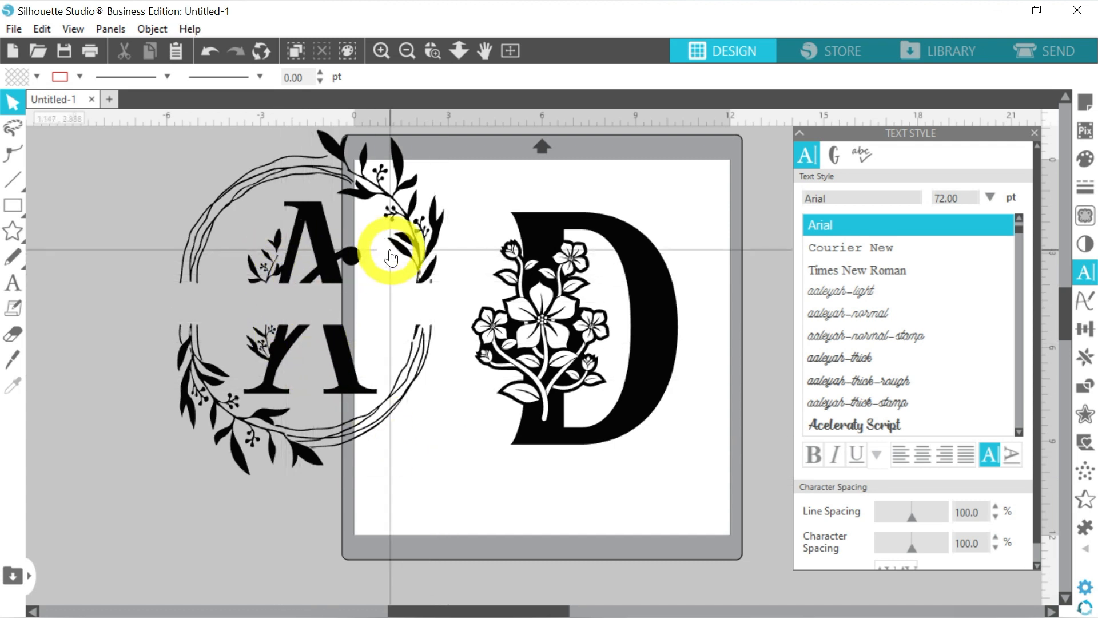
{"action": "left_click", "coordinate": [389, 256]}
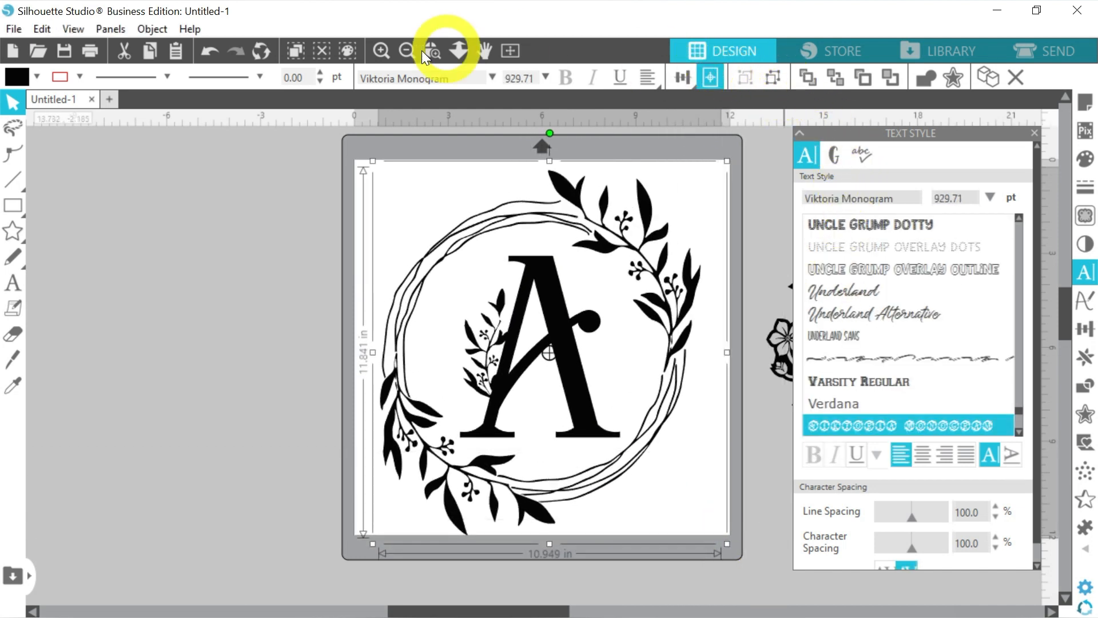
- Zoom in twice on the wreath A and close the Text Style panel
{"action": "left_click", "coordinate": [433, 50]}
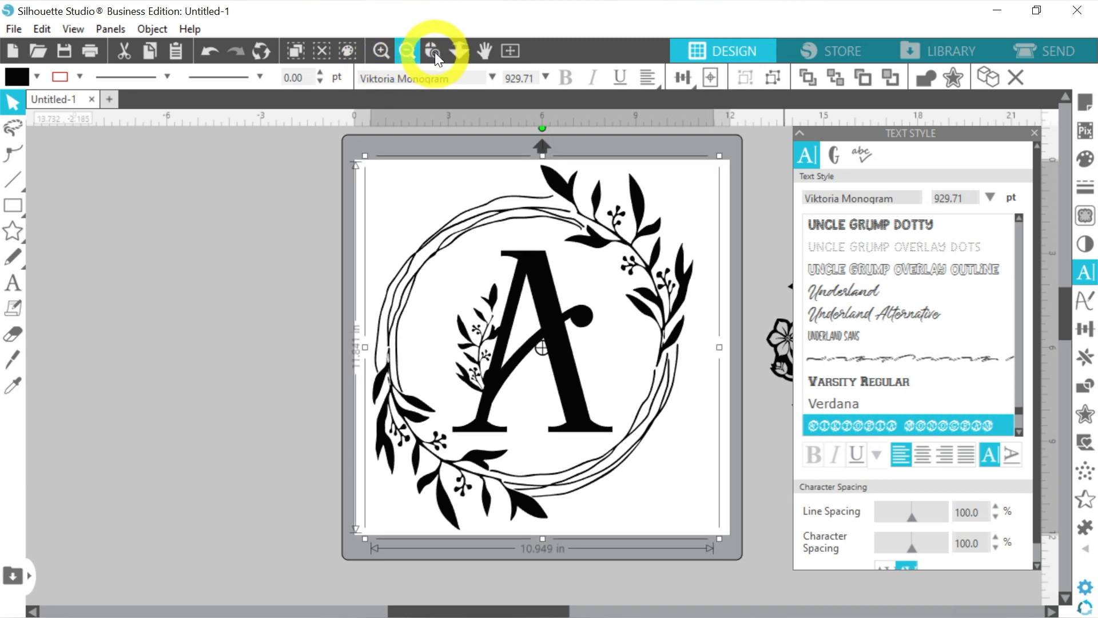
{"action": "left_click", "coordinate": [430, 49]}
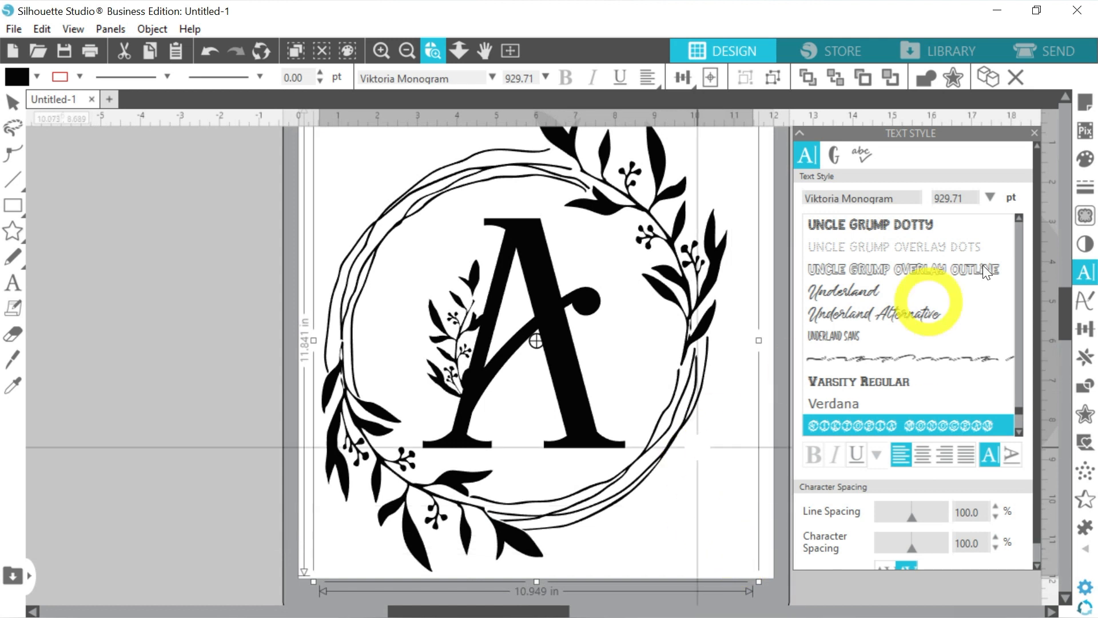
{"action": "left_click", "coordinate": [1035, 133]}
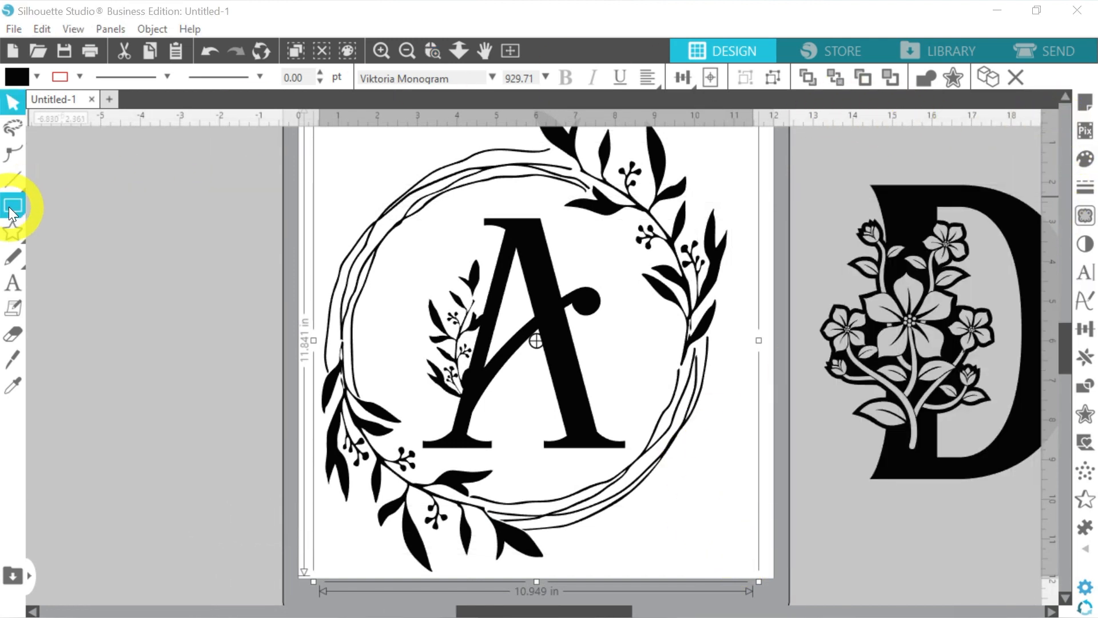
- Draw a horizontal rectangle band across the wreath's middle and convert the A to paths
{"action": "left_click", "coordinate": [13, 206]}
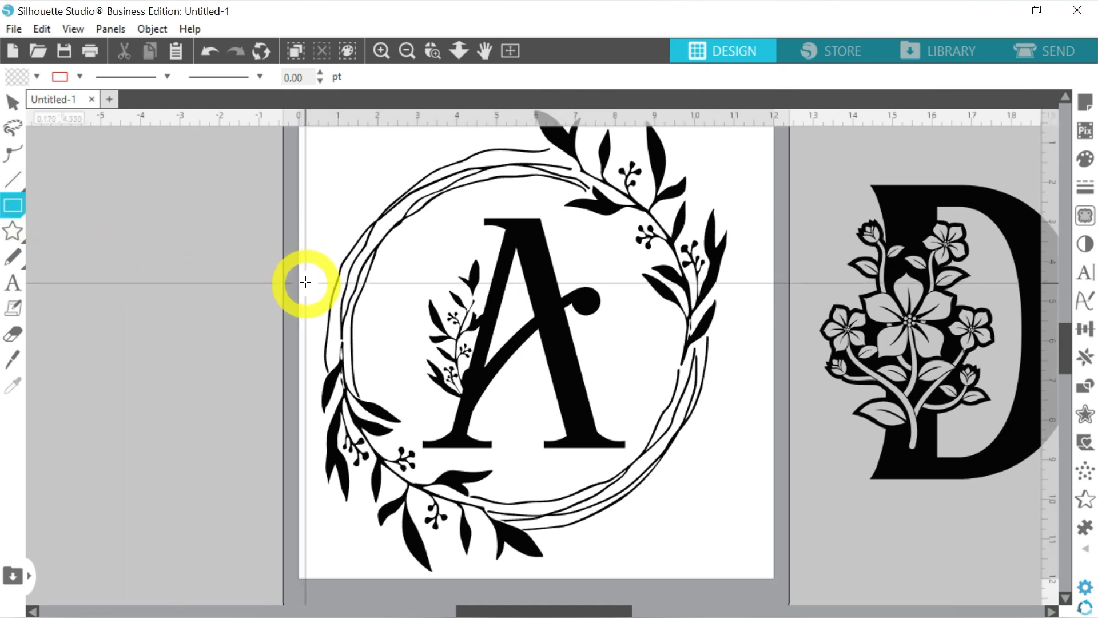
{"action": "mouse_move", "coordinate": [309, 286]}
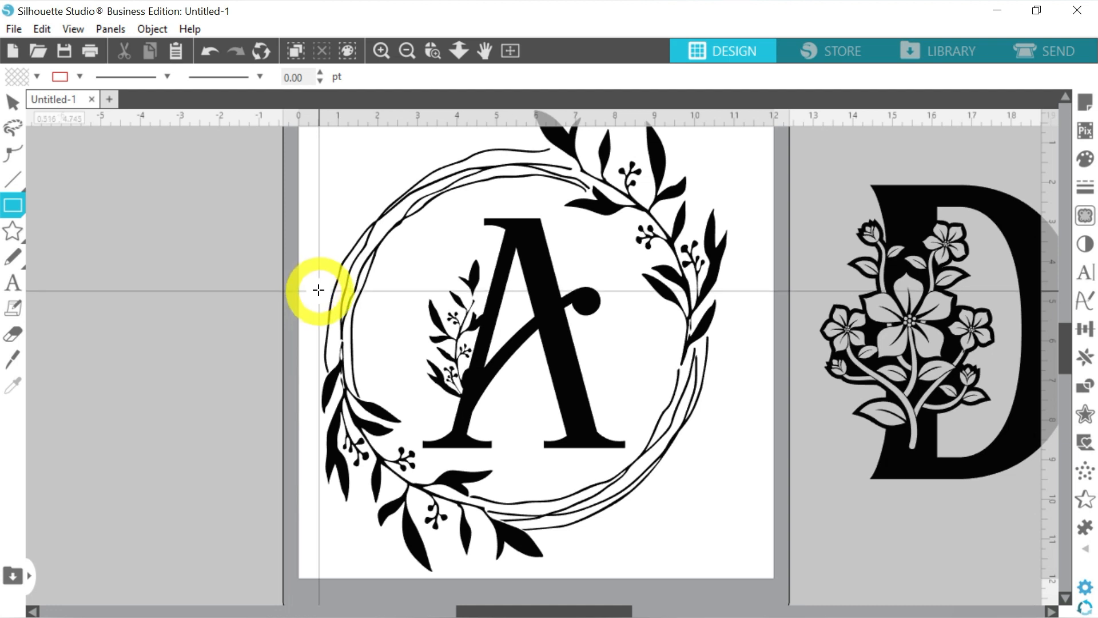
{"action": "mouse_move", "coordinate": [314, 289]}
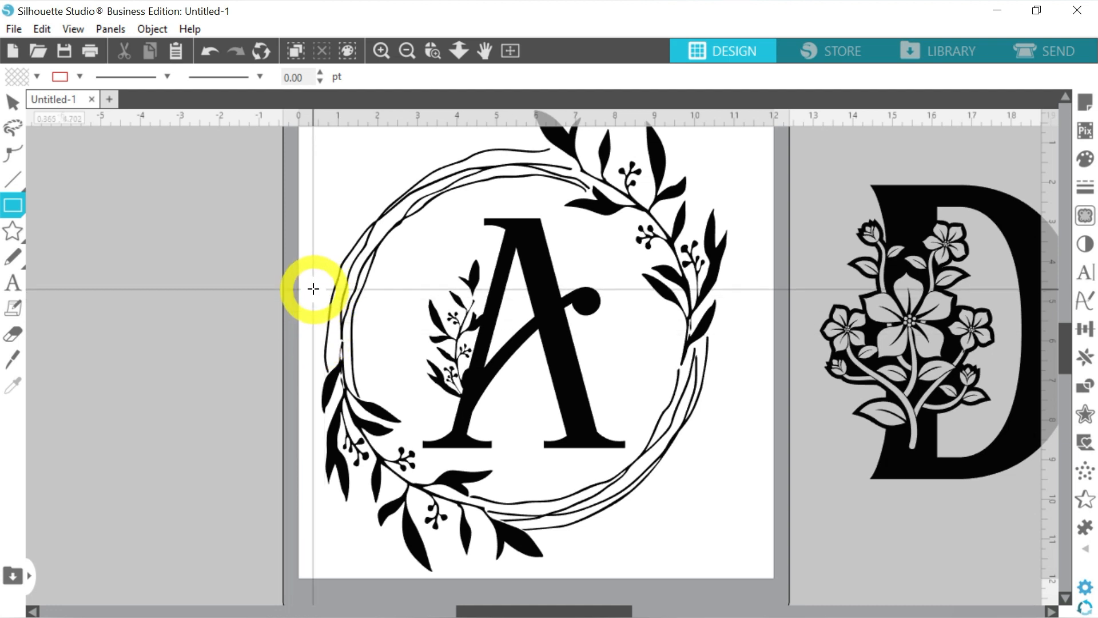
{"action": "mouse_move", "coordinate": [313, 310]}
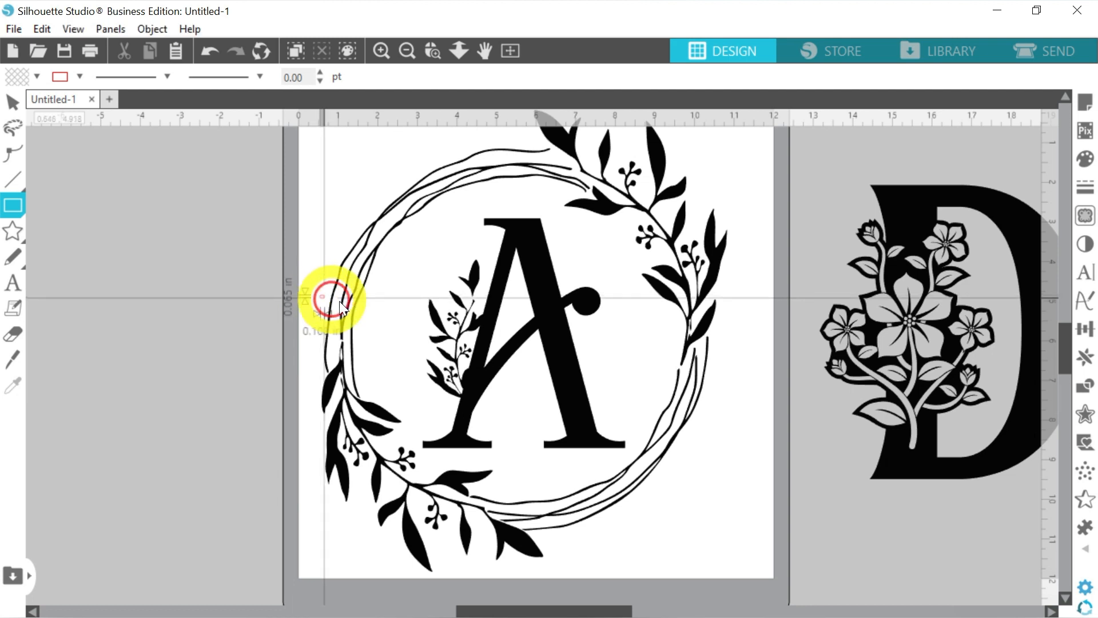
{"action": "left_click_drag", "start_coordinate": [336, 301], "coordinate": [732, 382]}
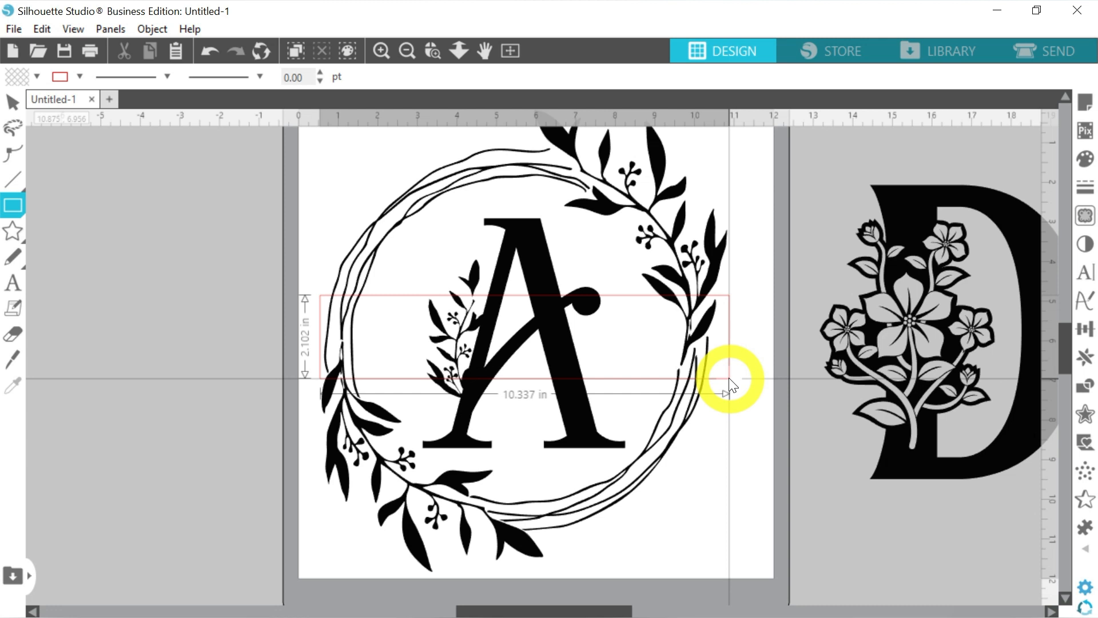
{"action": "left_click", "coordinate": [11, 102]}
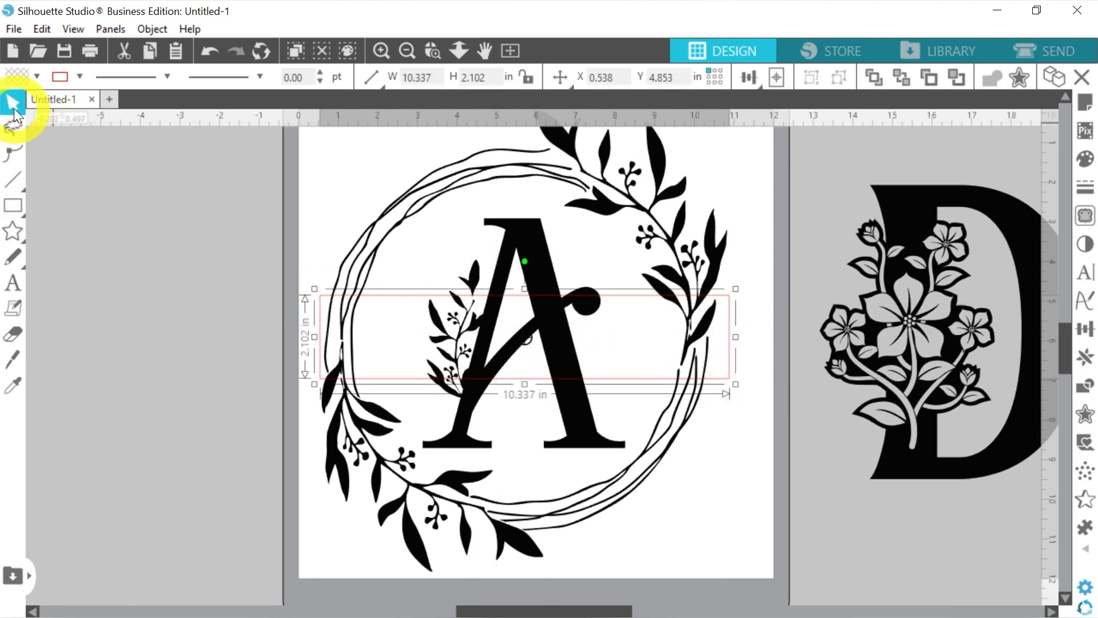
{"action": "right_click", "coordinate": [616, 189]}
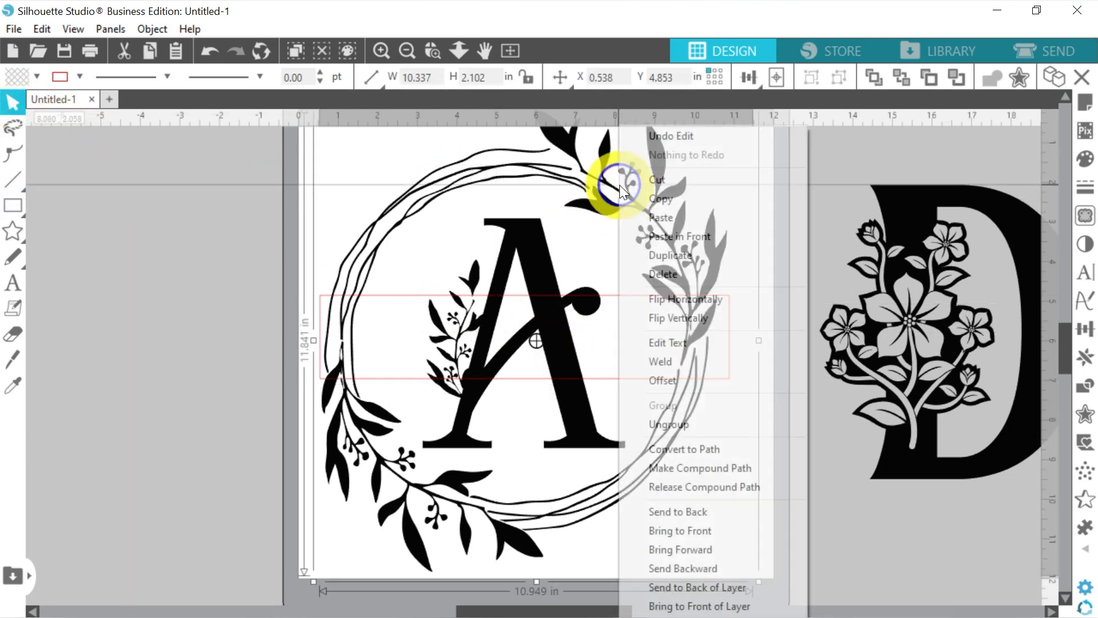
{"action": "left_click", "coordinate": [683, 448]}
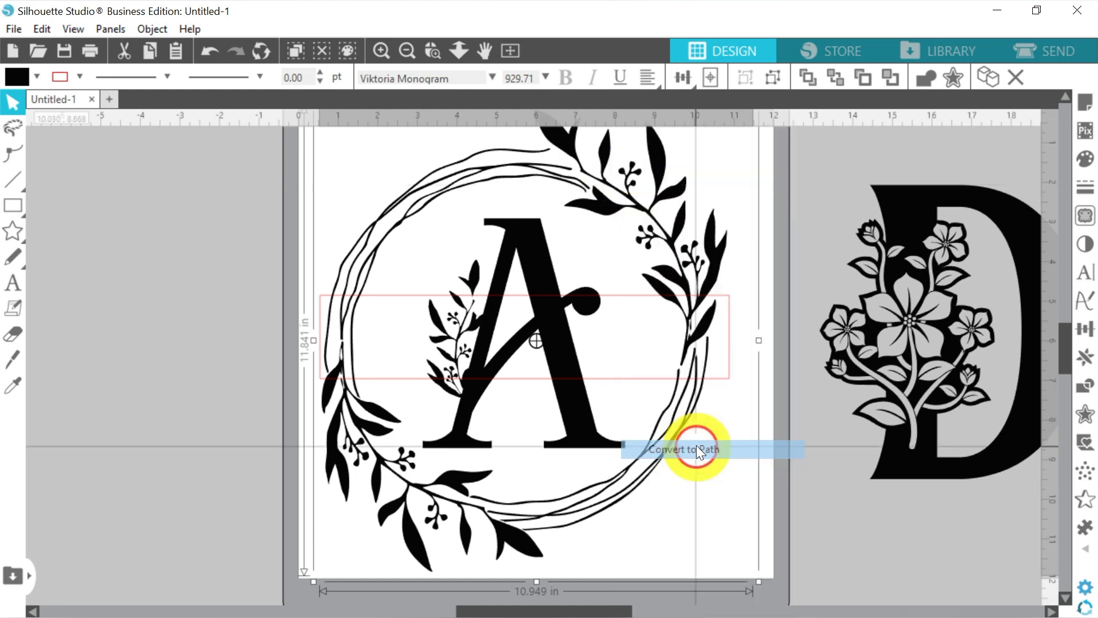
{"action": "left_click", "coordinate": [696, 449]}
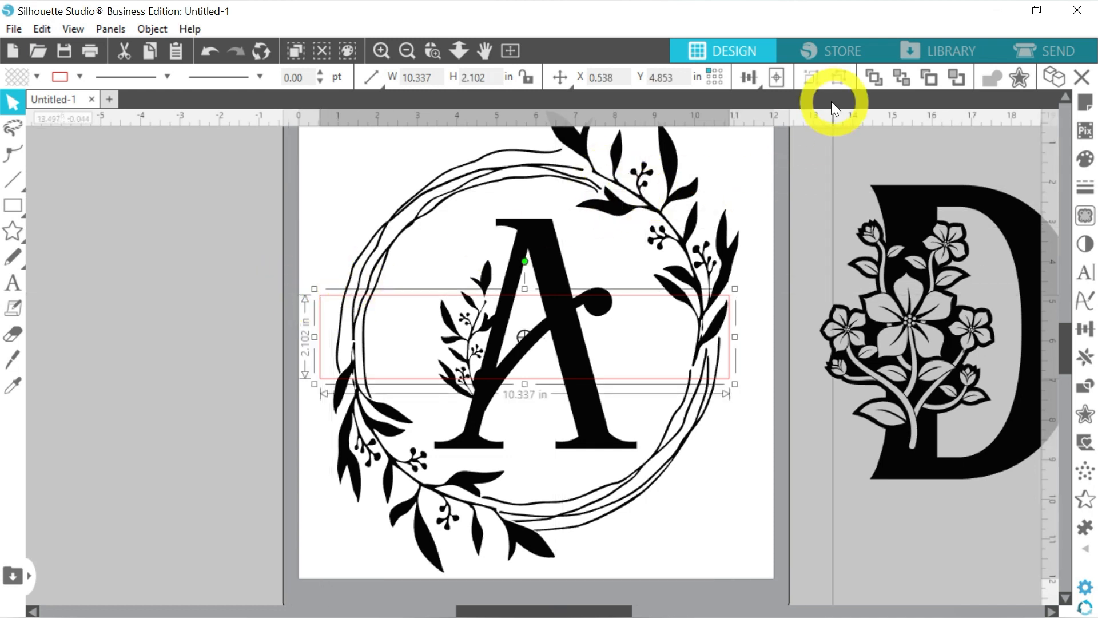
- Select the rectangle band and centre it on the page
{"action": "left_click", "coordinate": [774, 78]}
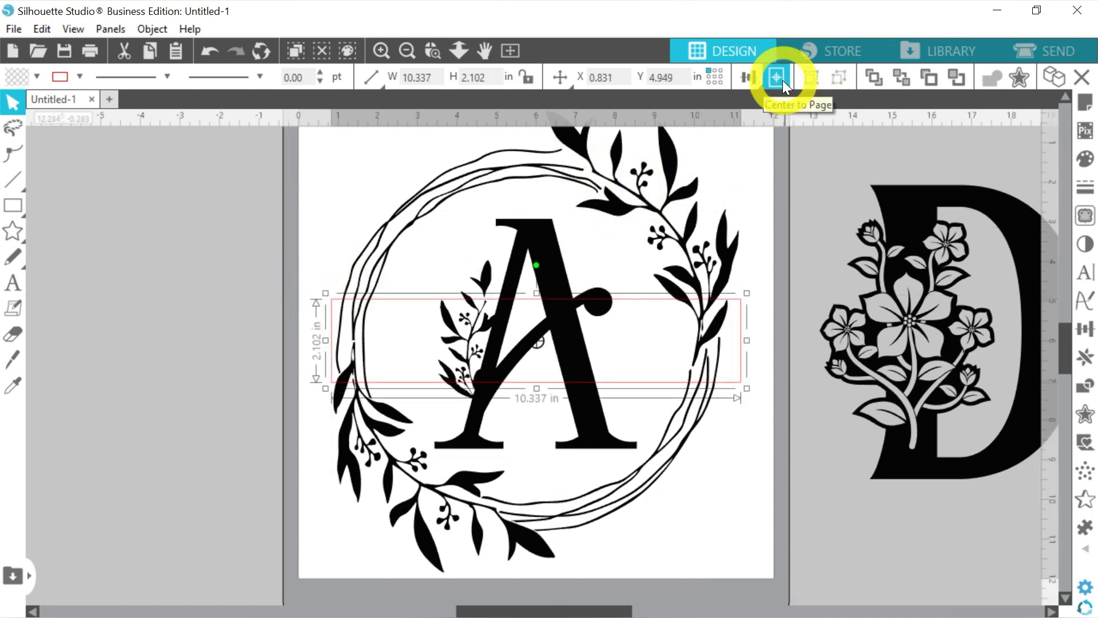
{"action": "left_click", "coordinate": [773, 77]}
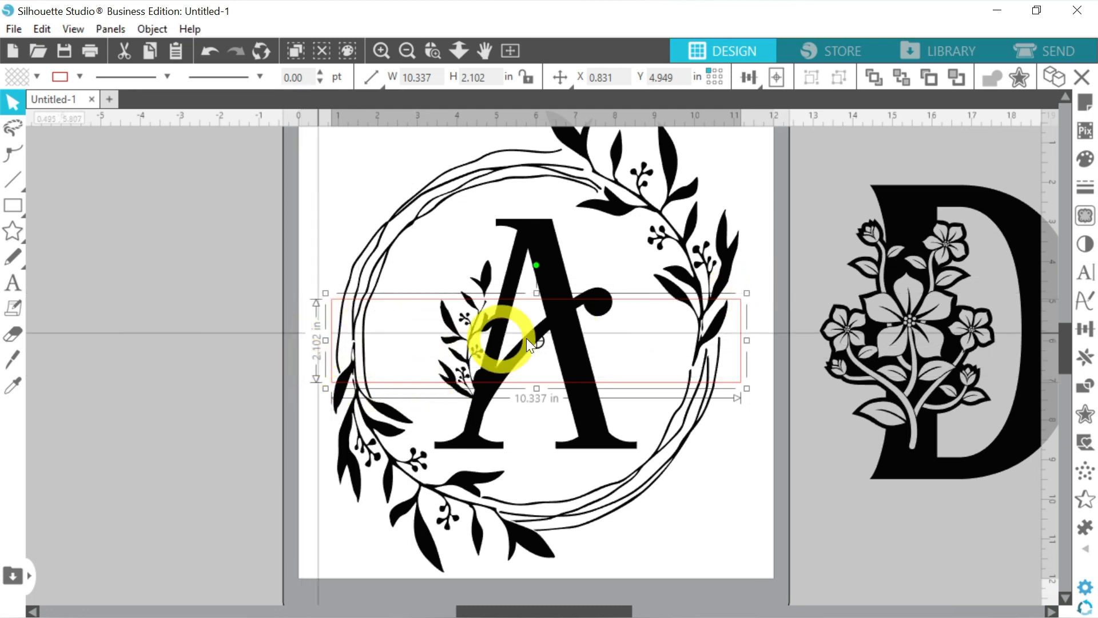
{"action": "mouse_move", "coordinate": [656, 291]}
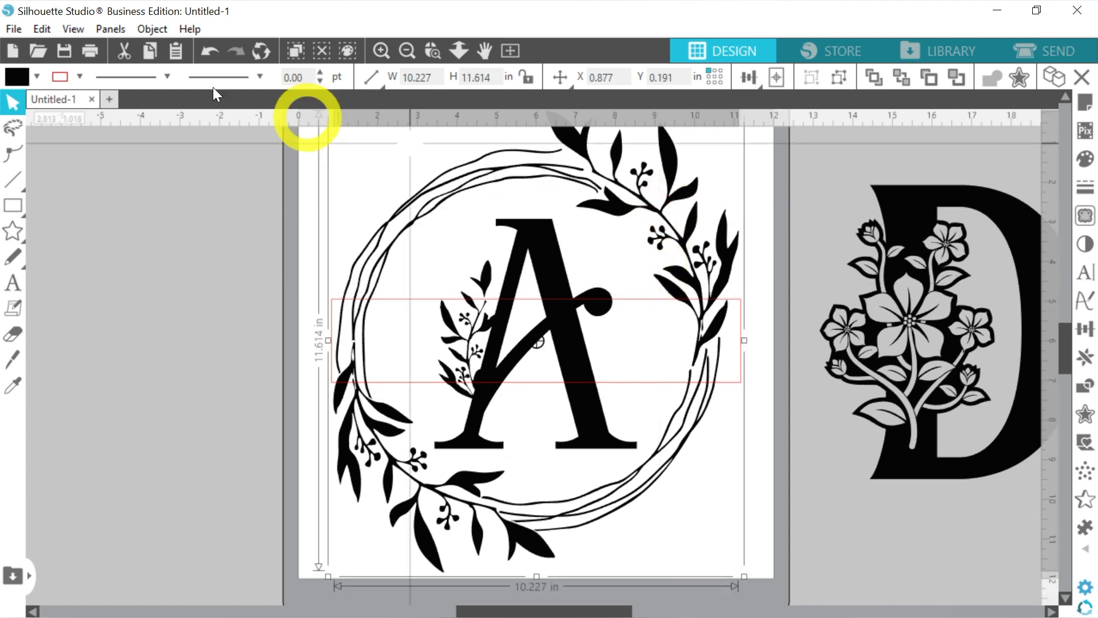
- Fade the wreath to gray and raise the rectangle's line width to 3.25 pt
{"action": "left_click", "coordinate": [33, 75]}
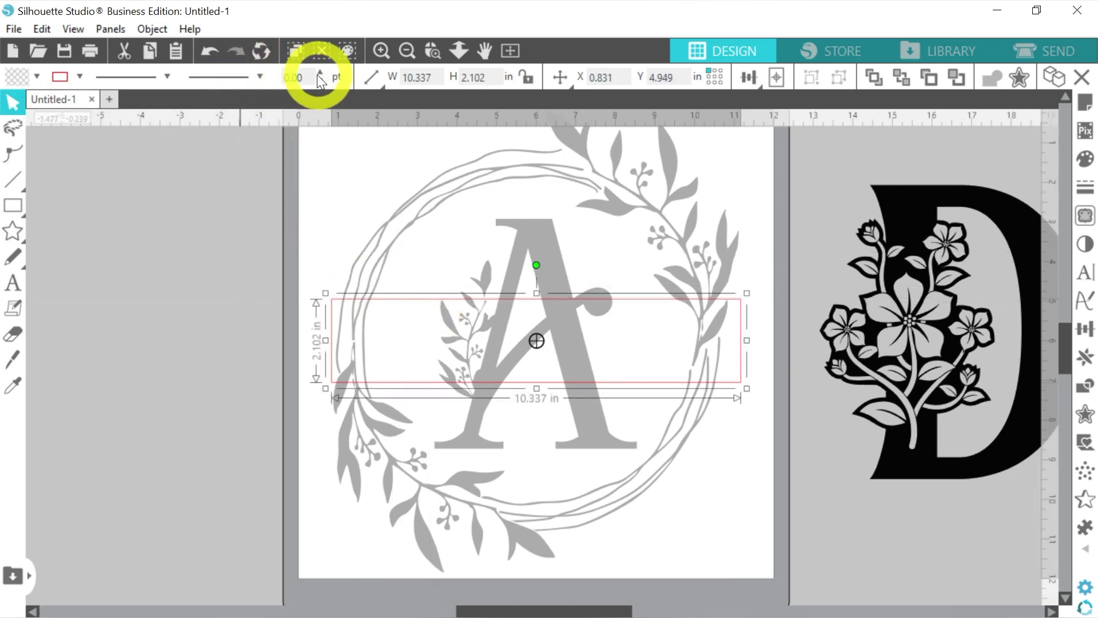
{"action": "left_click", "coordinate": [321, 74]}
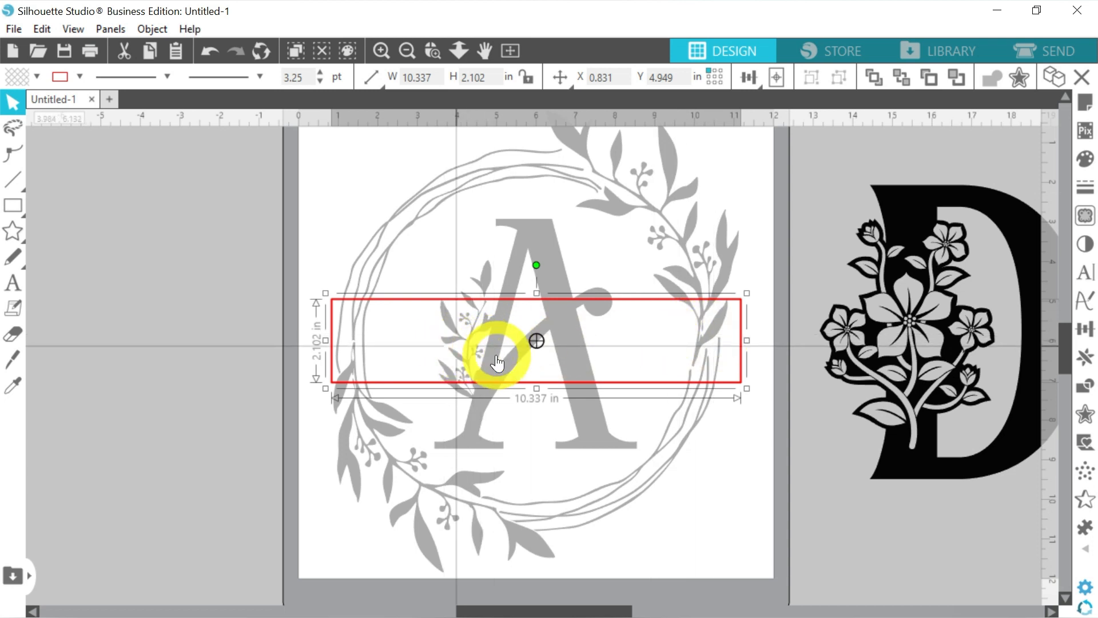
{"action": "mouse_move", "coordinate": [516, 320]}
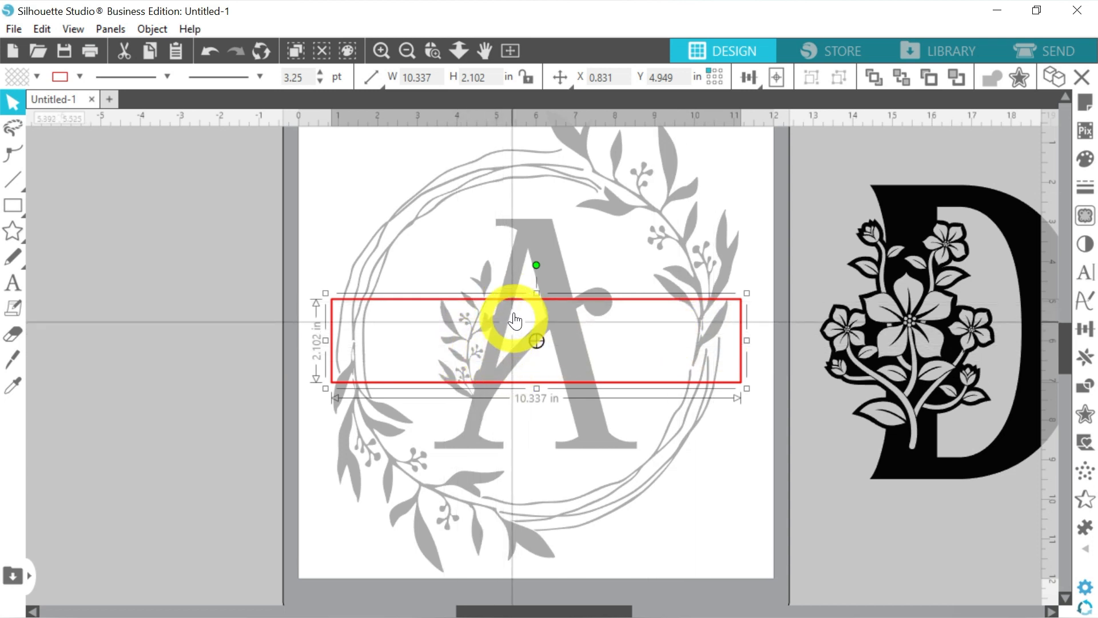
{"action": "mouse_move", "coordinate": [474, 231]}
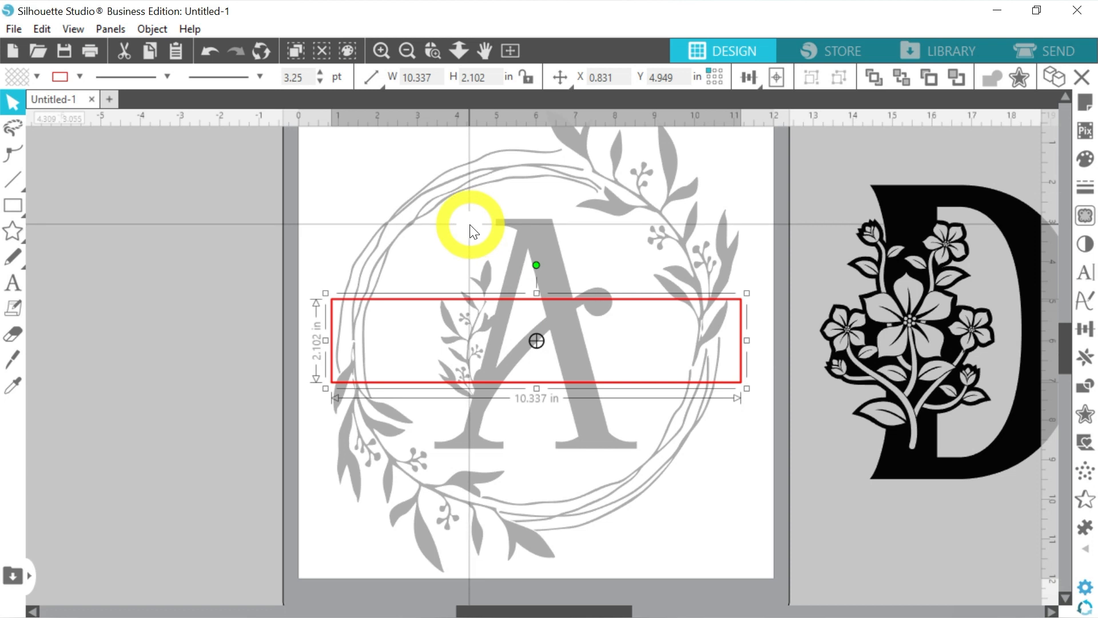
- Duplicate the rectangle as a 0.152 in strip on its top edge with a blue outline
{"action": "left_click_drag", "start_coordinate": [535, 339], "coordinate": [535, 258]}
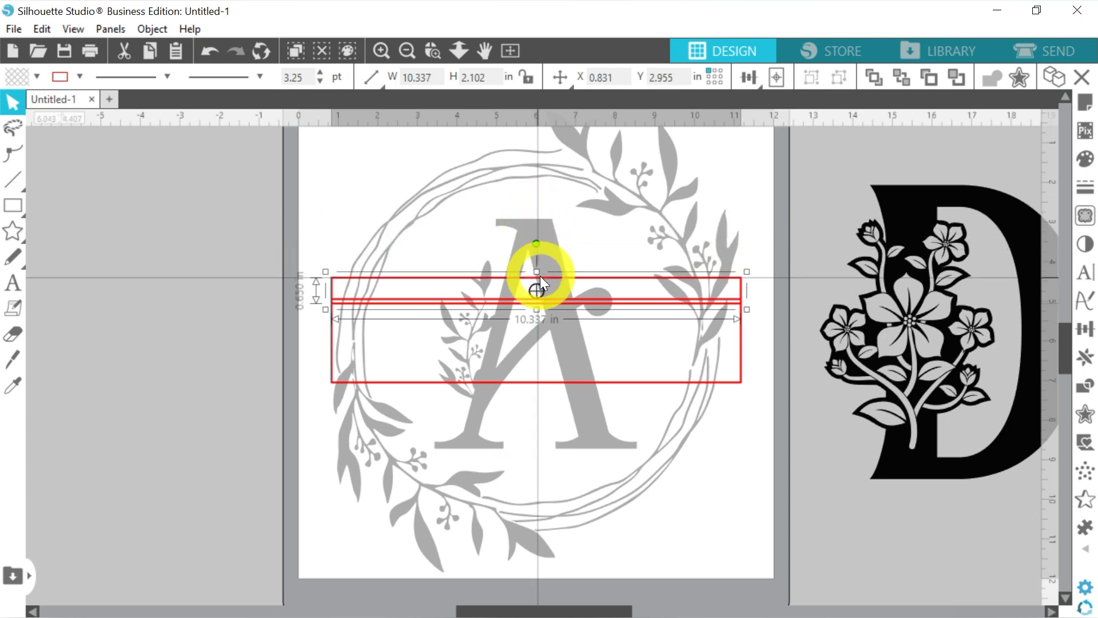
{"action": "left_click_drag", "start_coordinate": [535, 272], "coordinate": [535, 300]}
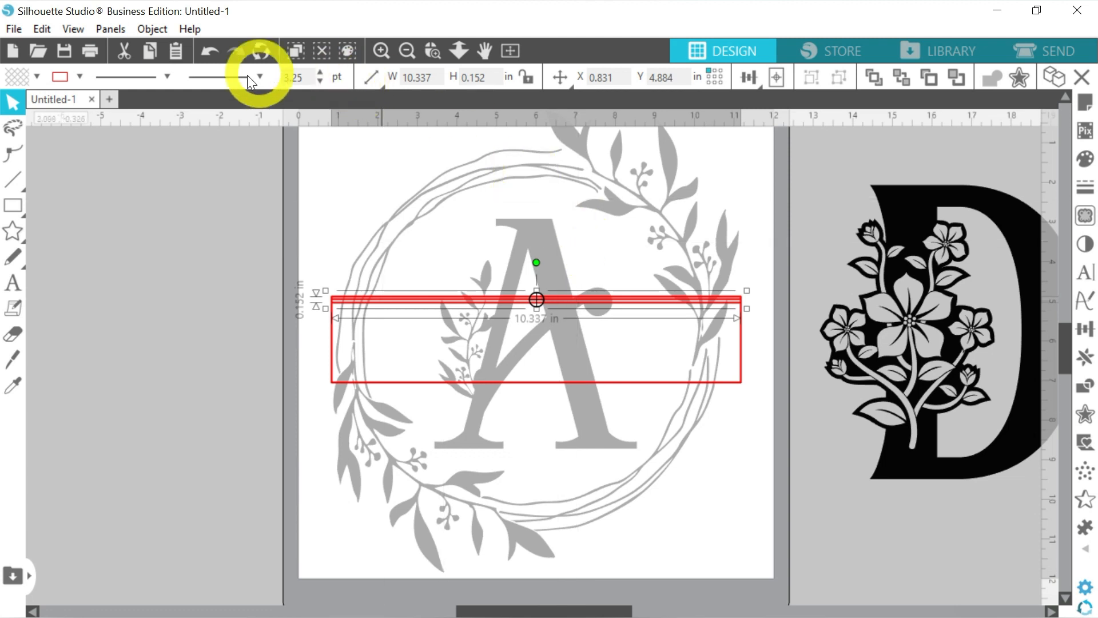
{"action": "left_click", "coordinate": [82, 76]}
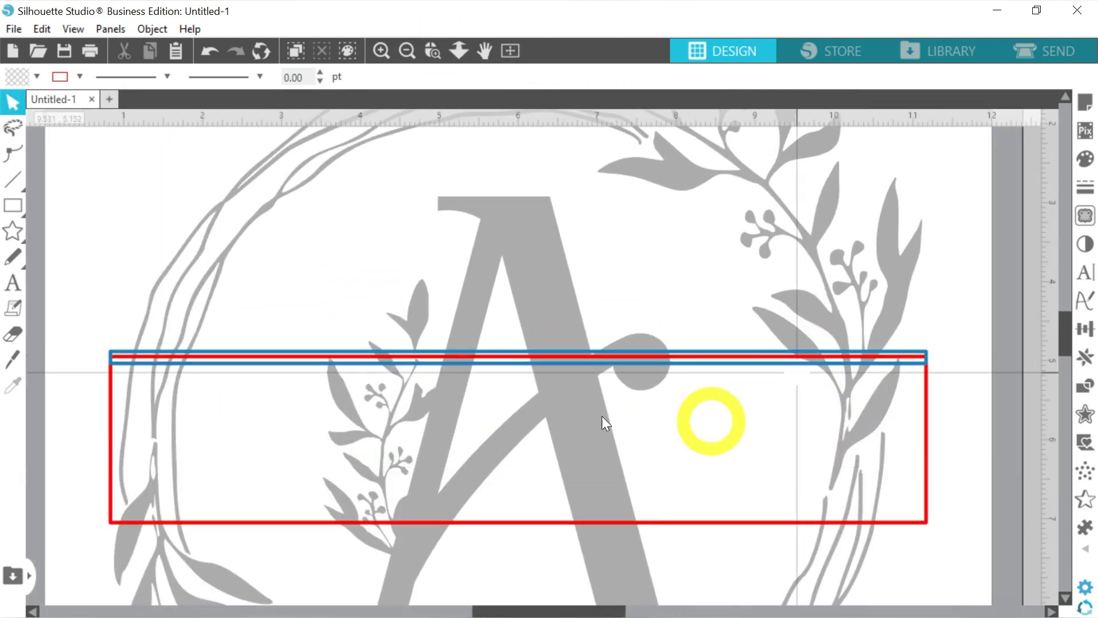
- Select the thin blue strip ready to copy to the bottom edge
{"action": "left_click_drag", "start_coordinate": [710, 422], "coordinate": [903, 409]}
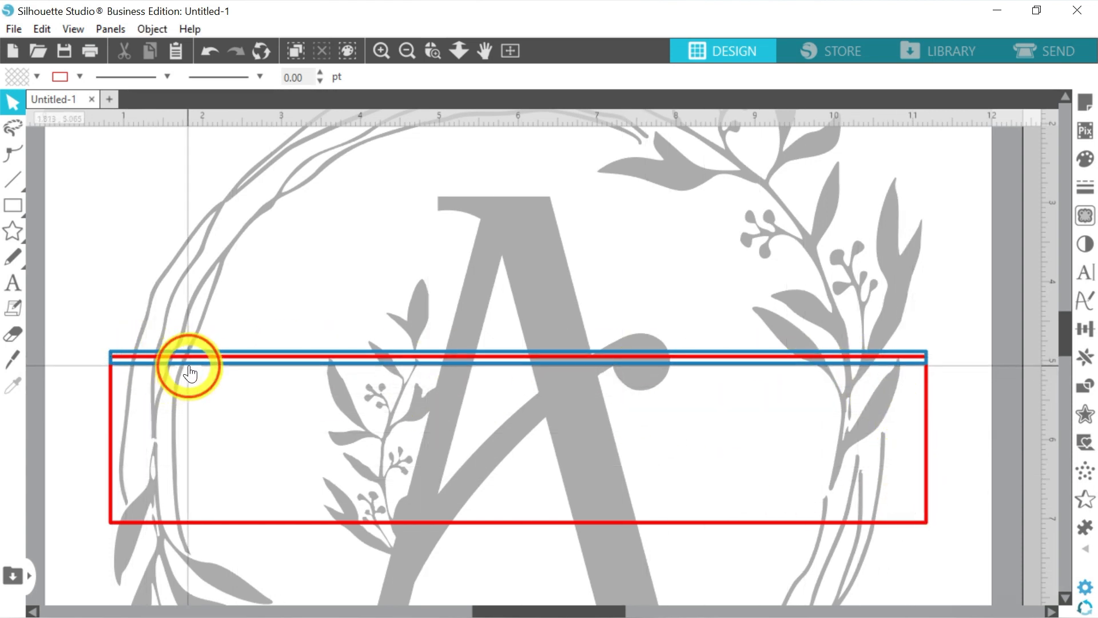
{"action": "left_click", "coordinate": [189, 366]}
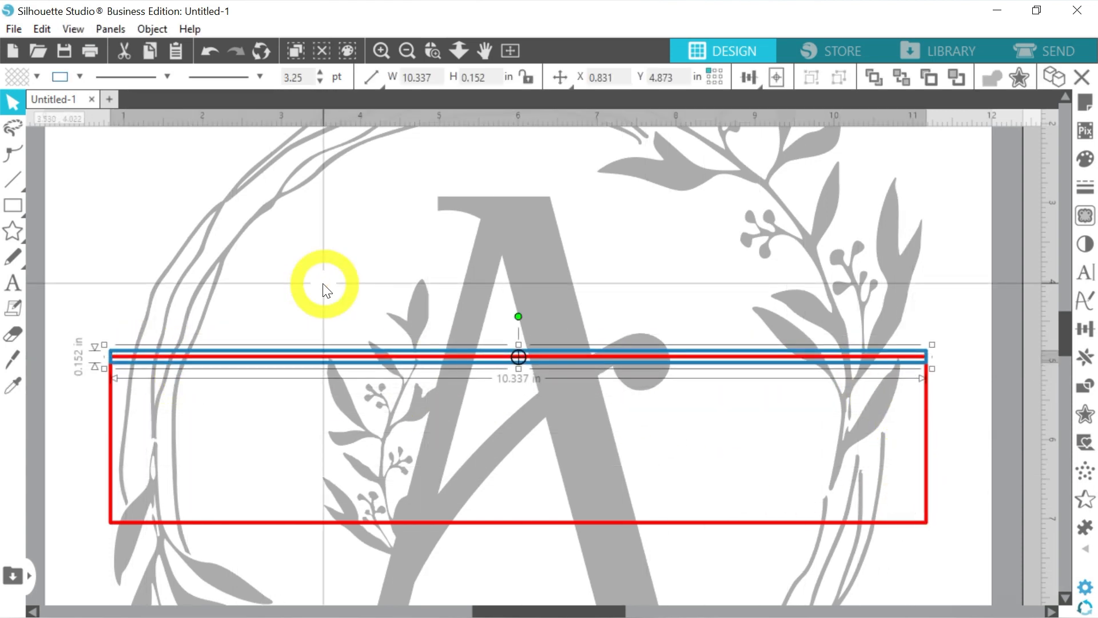
{"action": "left_click", "coordinate": [12, 382]}
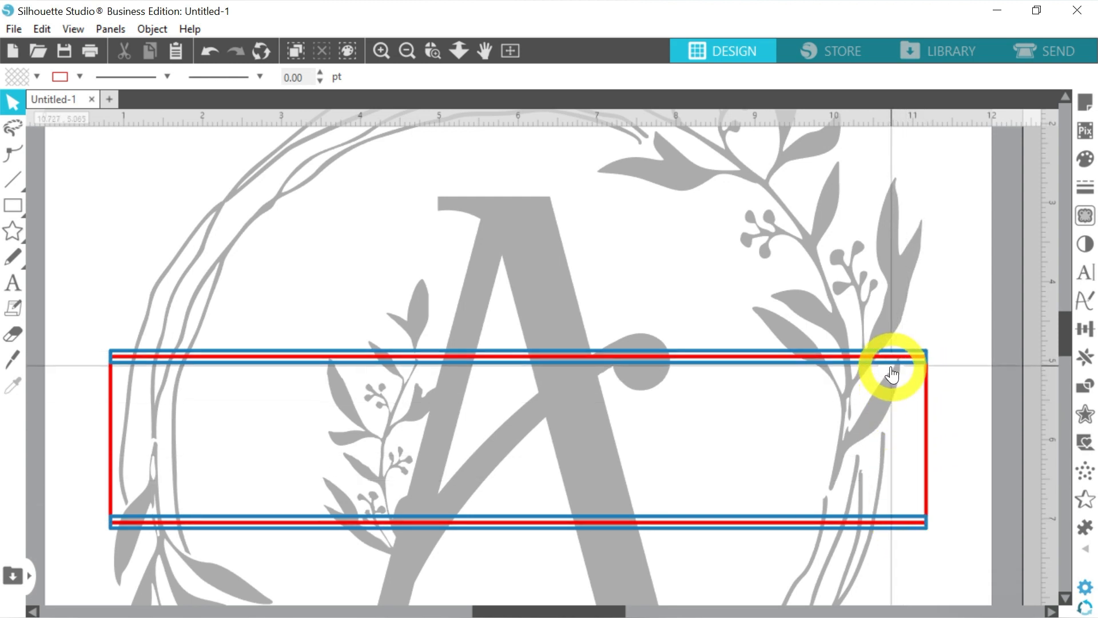
- Zoom out to the full page, try Subtract in the Modify panel, then undo it
{"action": "left_click", "coordinate": [407, 52]}
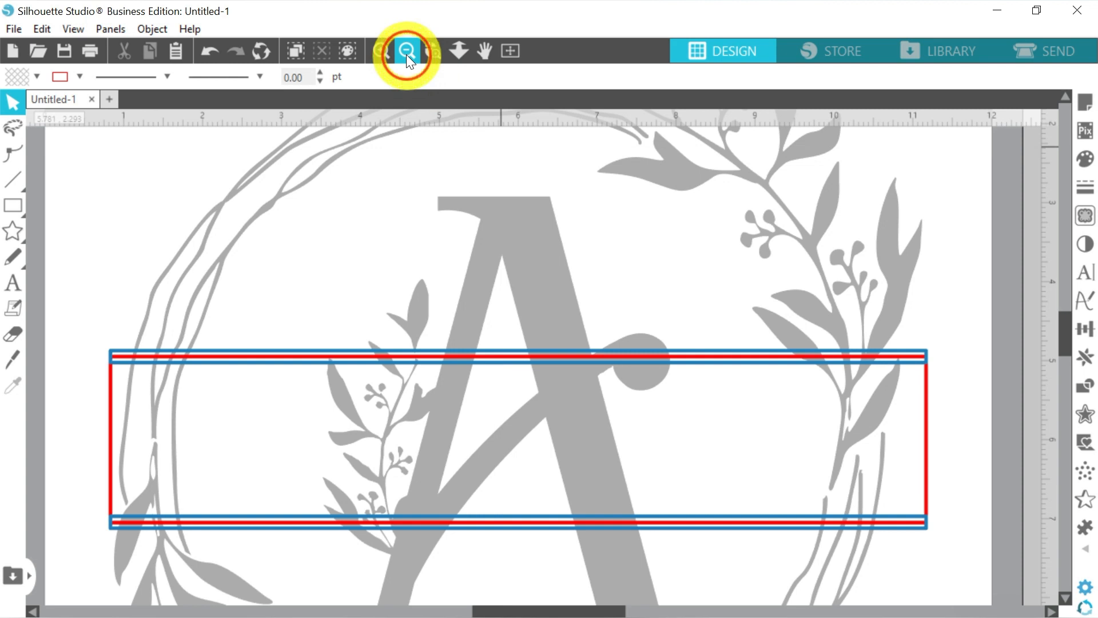
{"action": "left_click", "coordinate": [407, 52]}
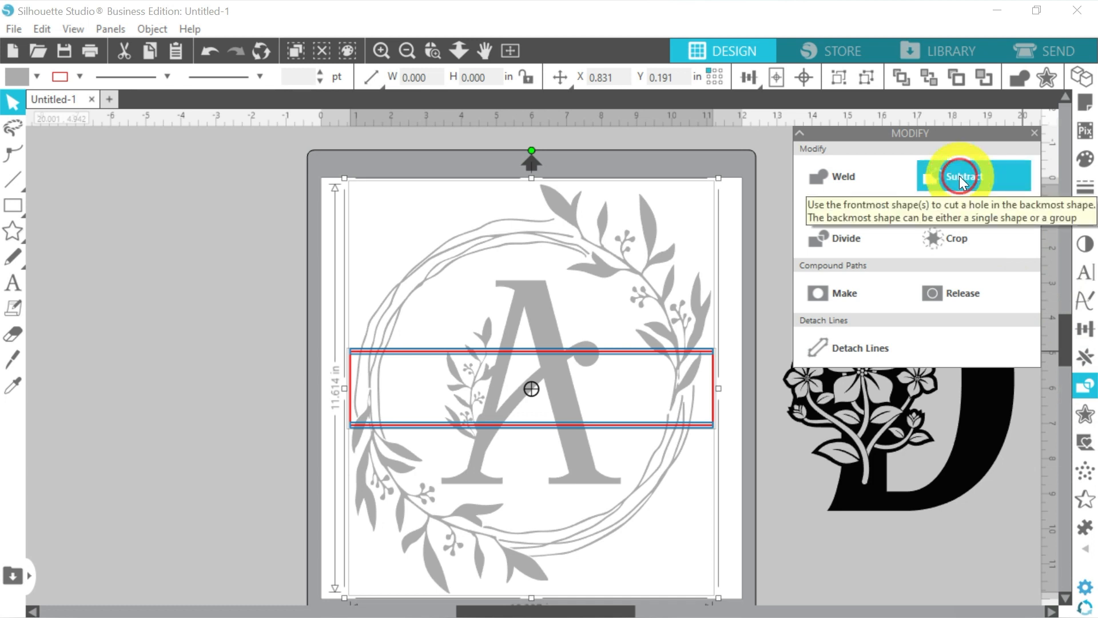
{"action": "left_click", "coordinate": [964, 176]}
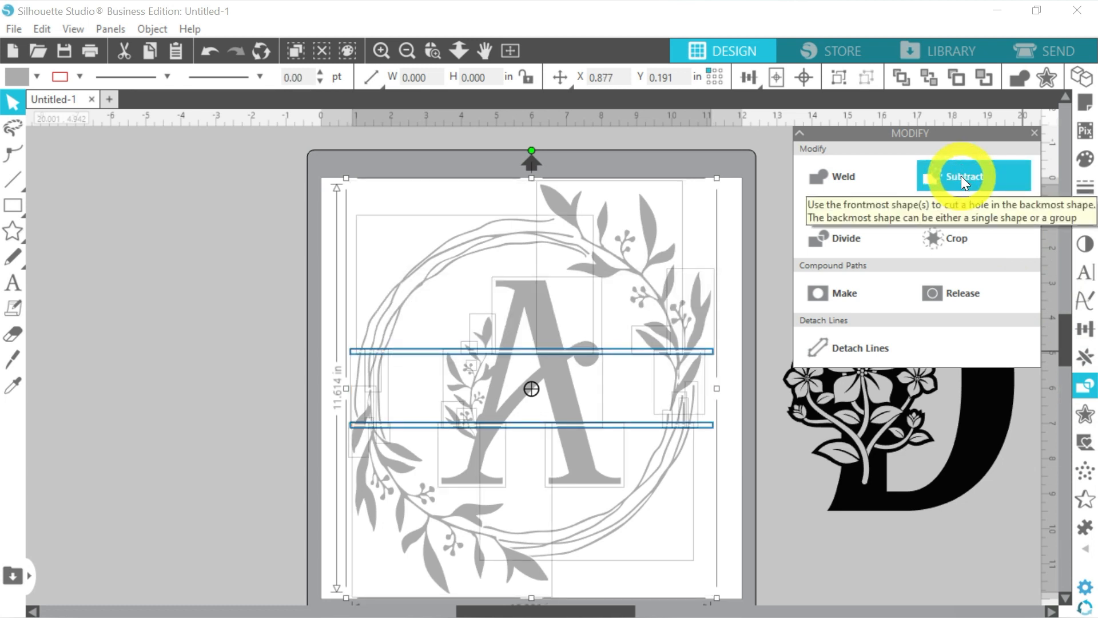
{"action": "left_click", "coordinate": [966, 176]}
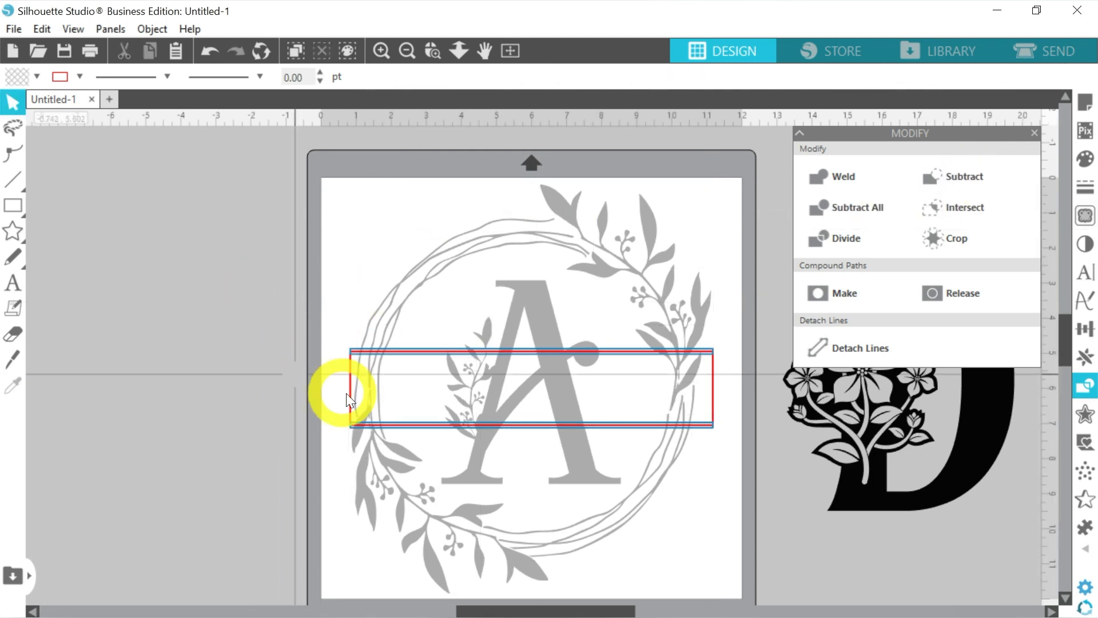
- Subtract the red band from the wreath A, leaving a gap between the blue strips
{"action": "left_click", "coordinate": [348, 389]}
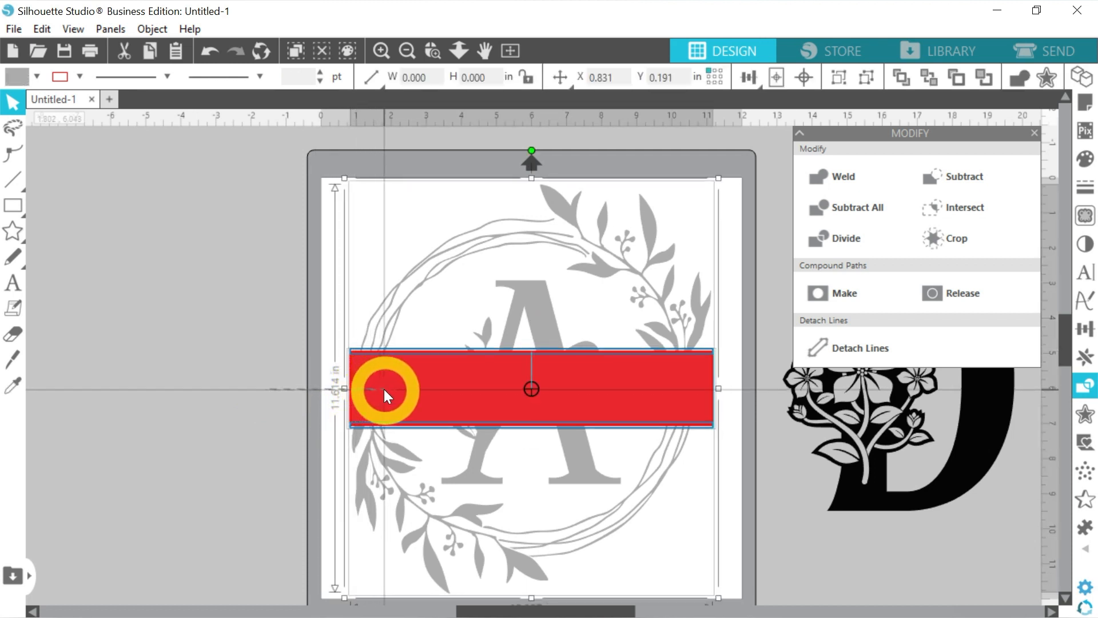
{"action": "left_click", "coordinate": [964, 176]}
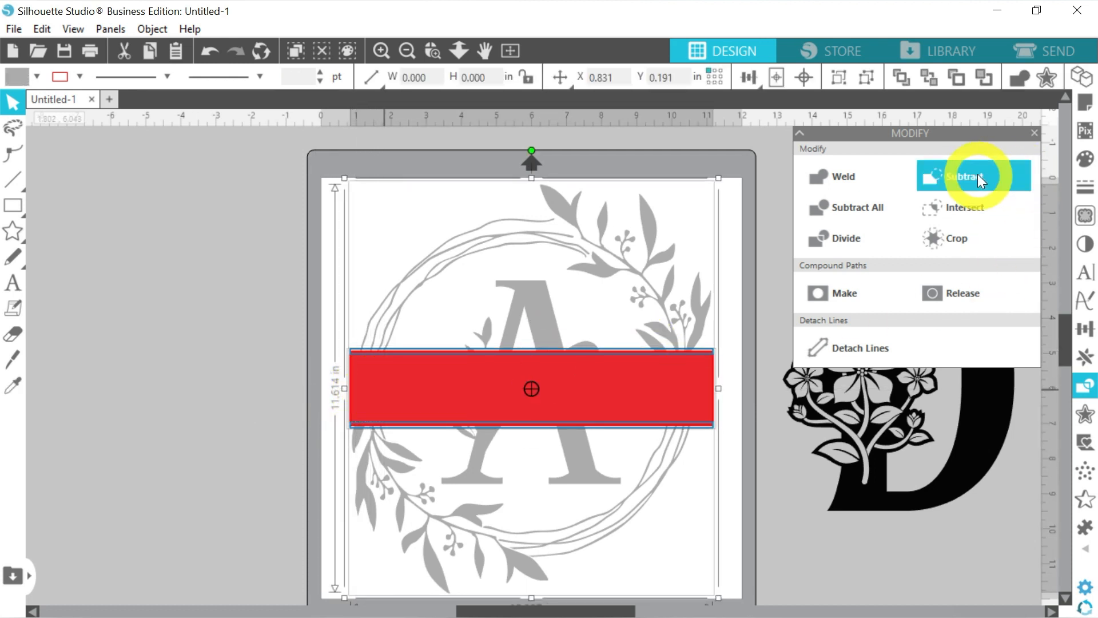
{"action": "left_click", "coordinate": [973, 176]}
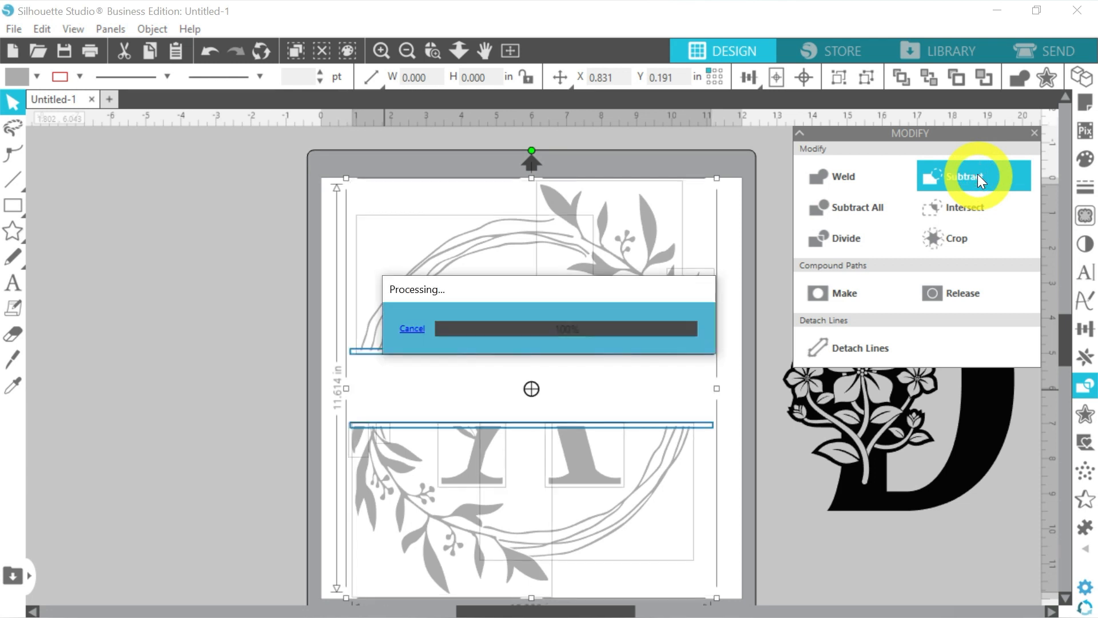
{"action": "left_click", "coordinate": [972, 176]}
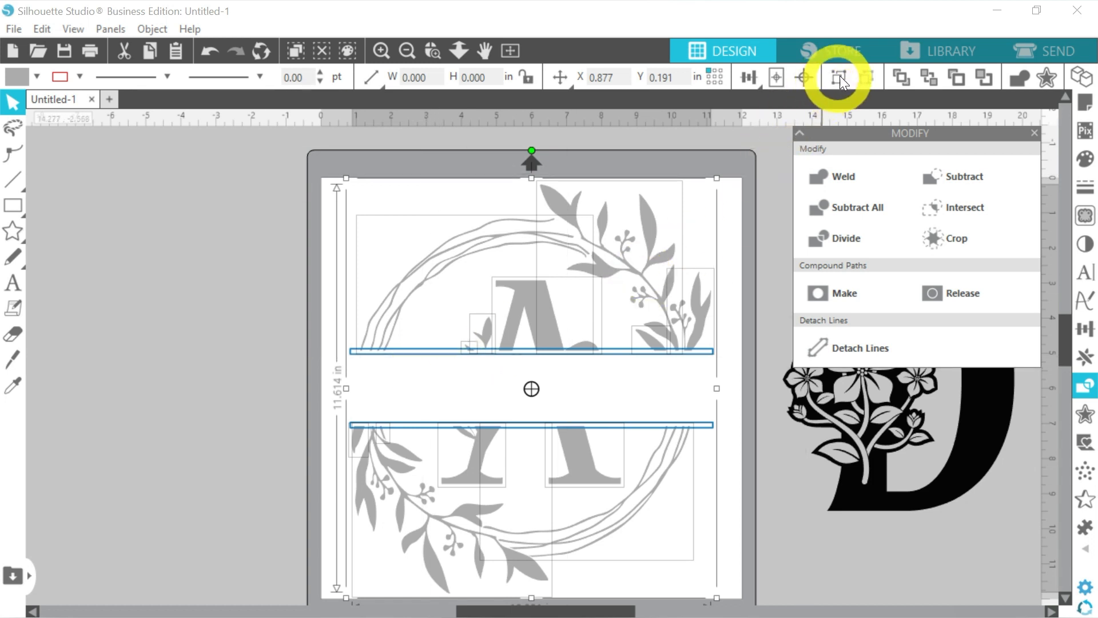
- Weld the strips into the split A and eyedrop the D's black fill onto it
{"action": "left_click", "coordinate": [842, 78]}
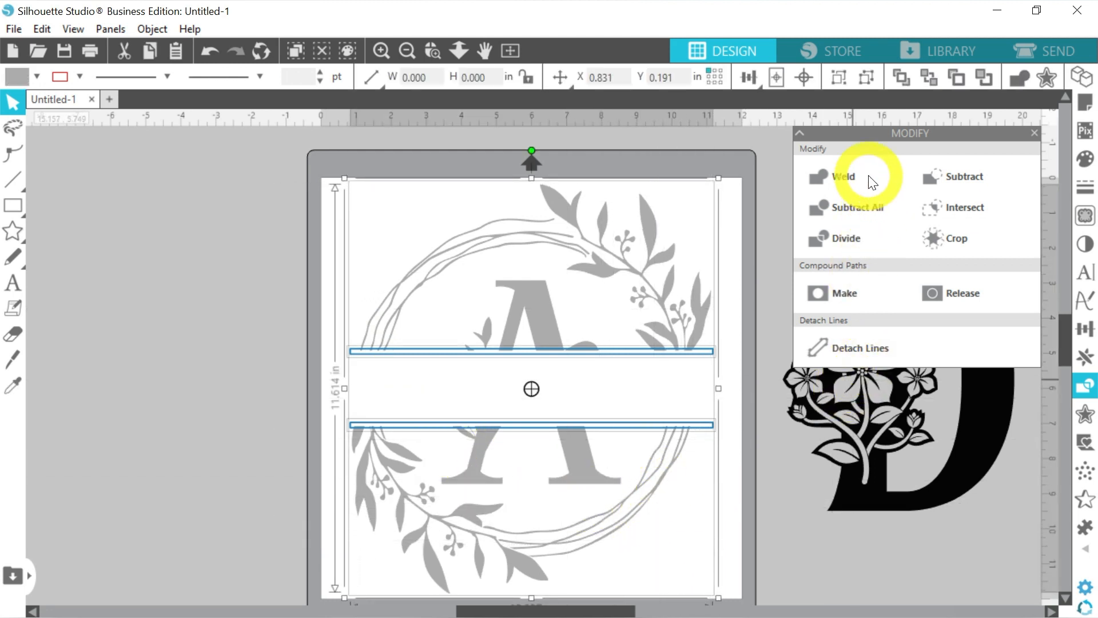
{"action": "left_click", "coordinate": [844, 176]}
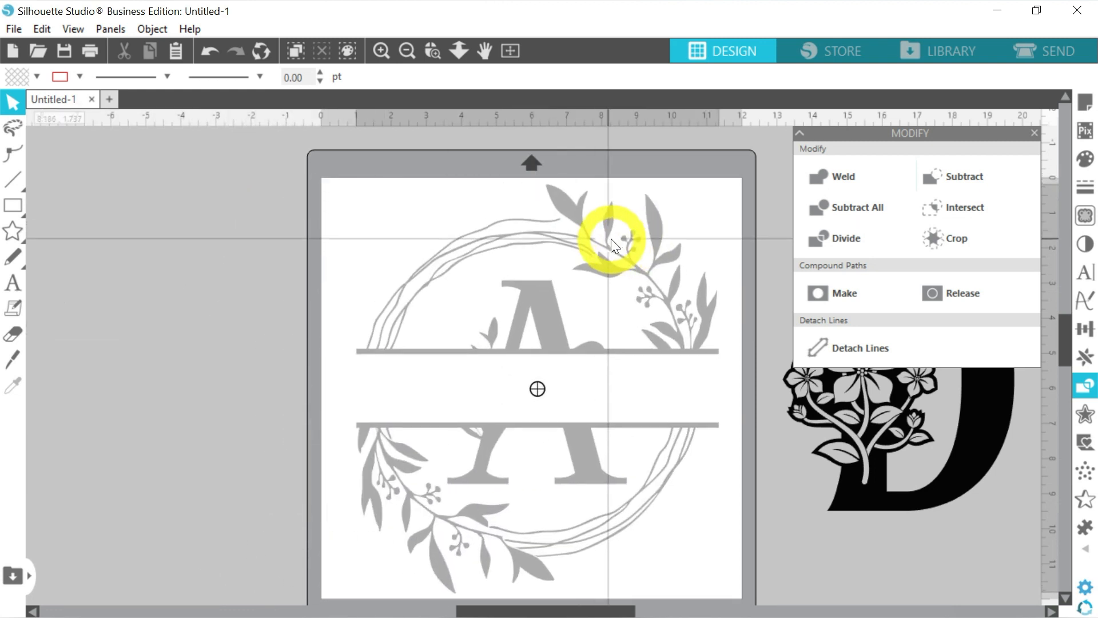
{"action": "left_click", "coordinate": [613, 244]}
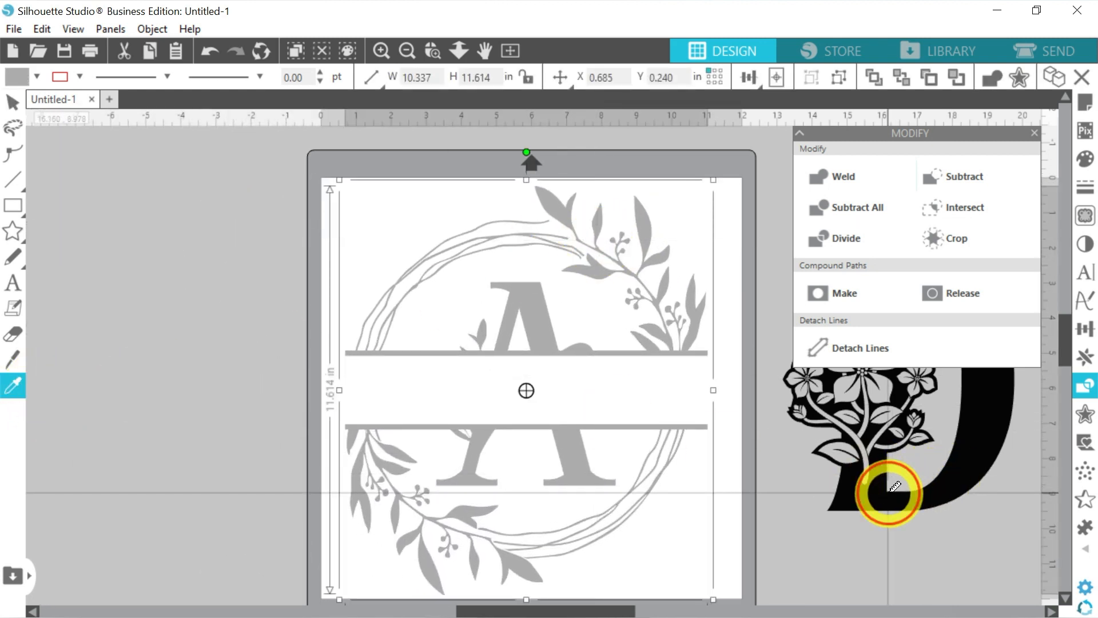
{"action": "left_click", "coordinate": [777, 76]}
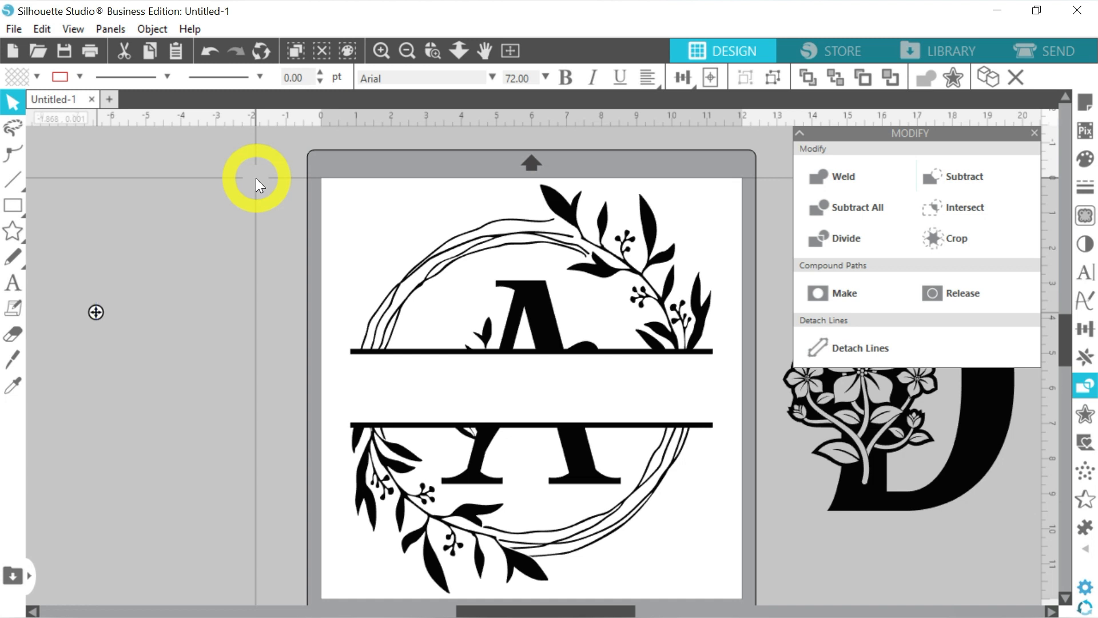
- Add 'anderson' text in the Love Twist script, blue, fitted across the wreath A's gap
{"action": "type", "text": "anderson"}
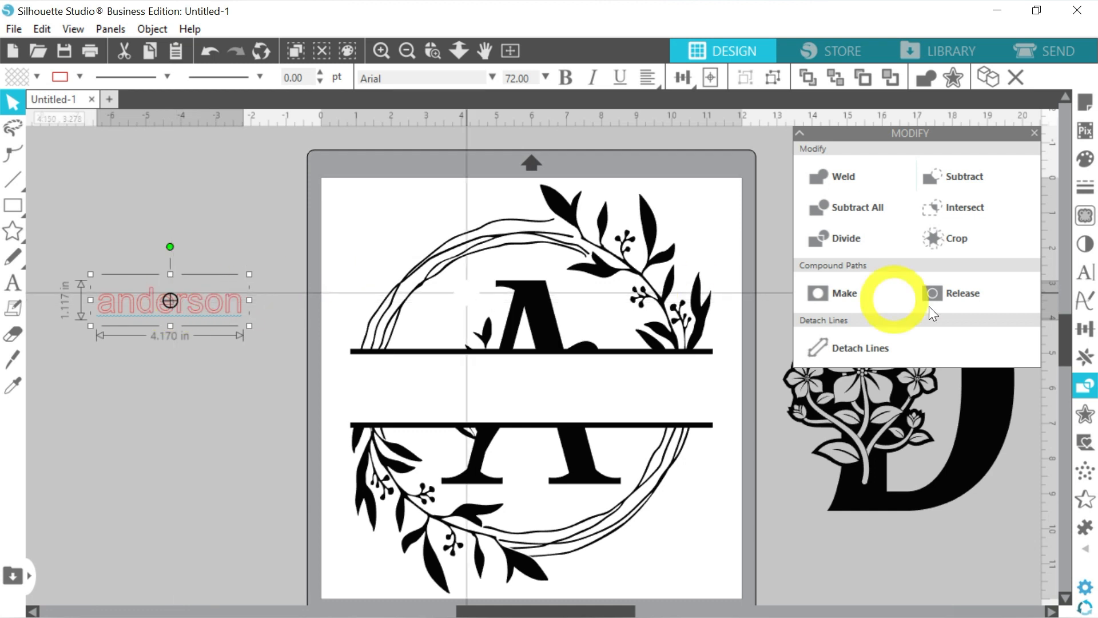
{"action": "left_click", "coordinate": [1089, 271]}
{"action": "type", "text": "love twist"}
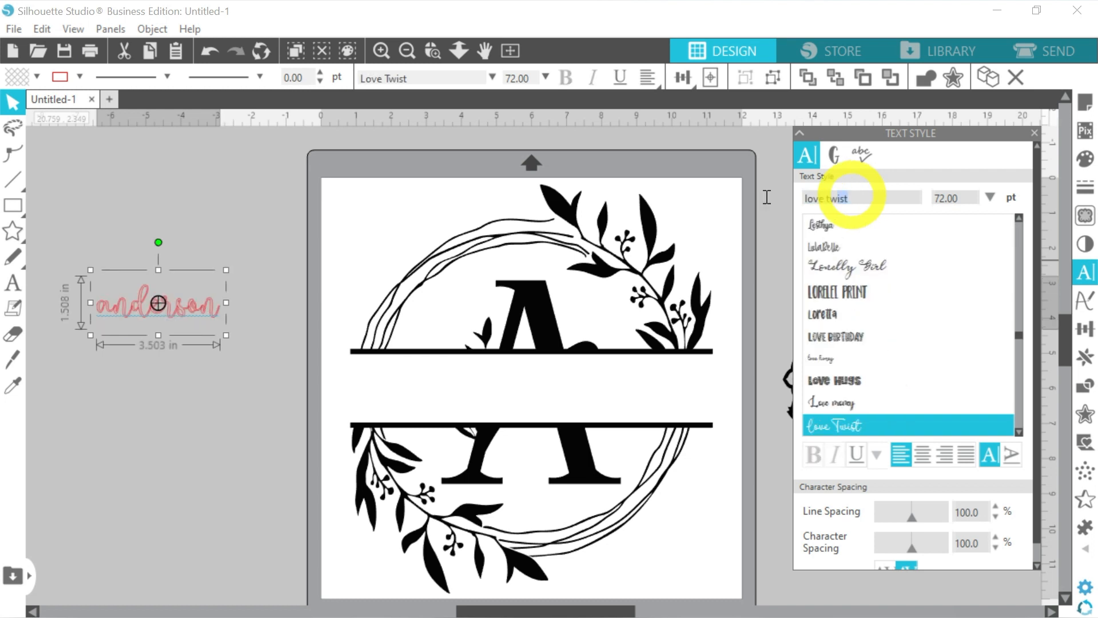
{"action": "left_click", "coordinate": [37, 76]}
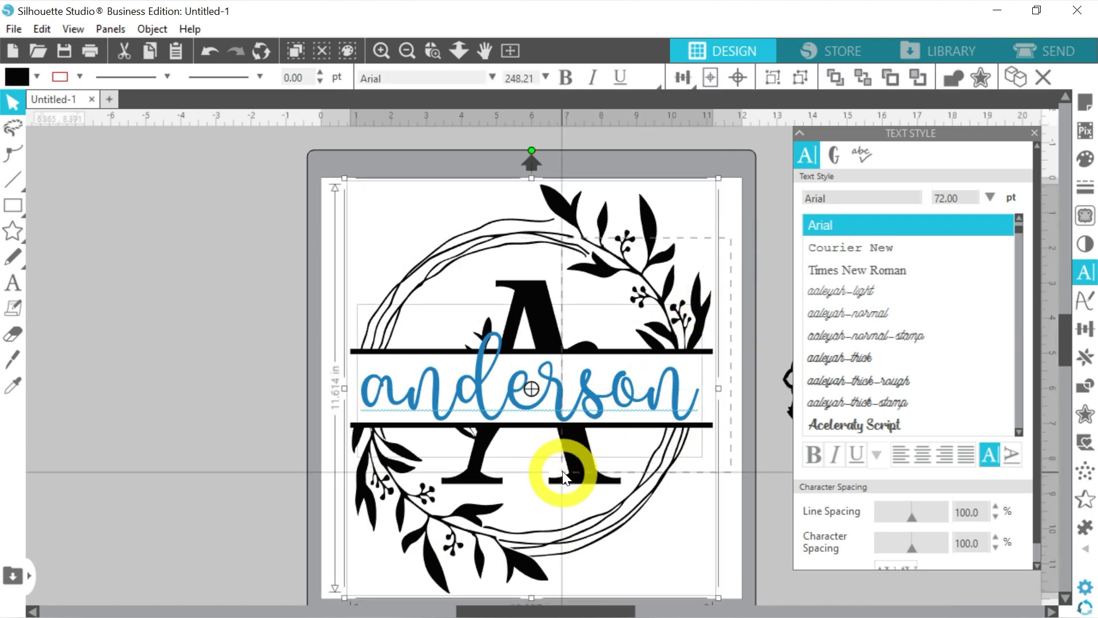
{"action": "left_click", "coordinate": [408, 51]}
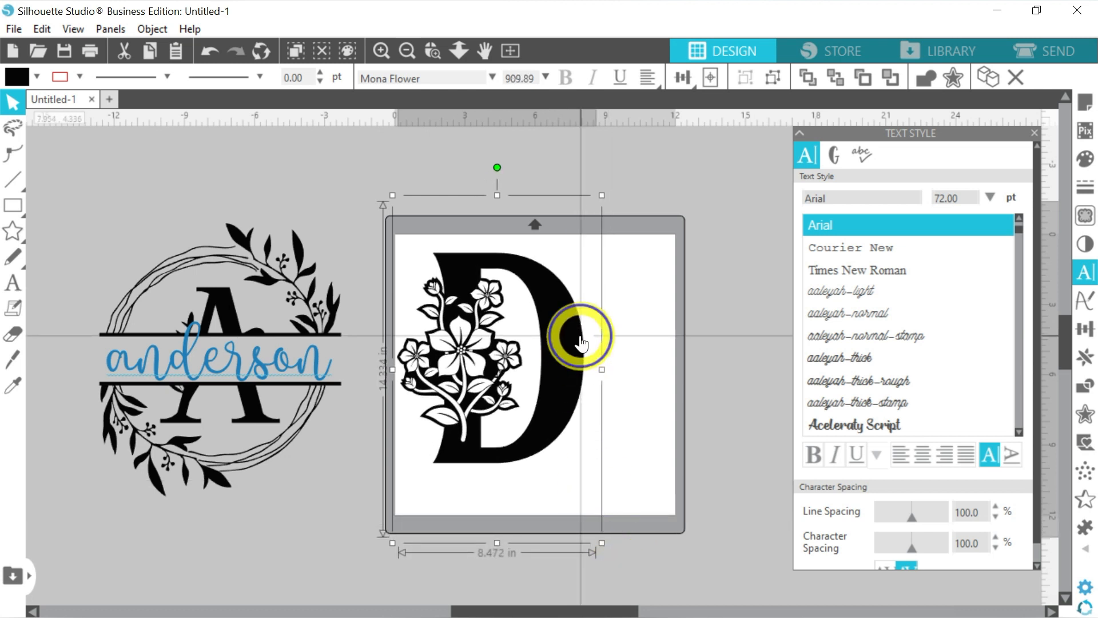
- Move the A design aside and place the floral D alone on the cutting mat
{"action": "left_click", "coordinate": [842, 425]}
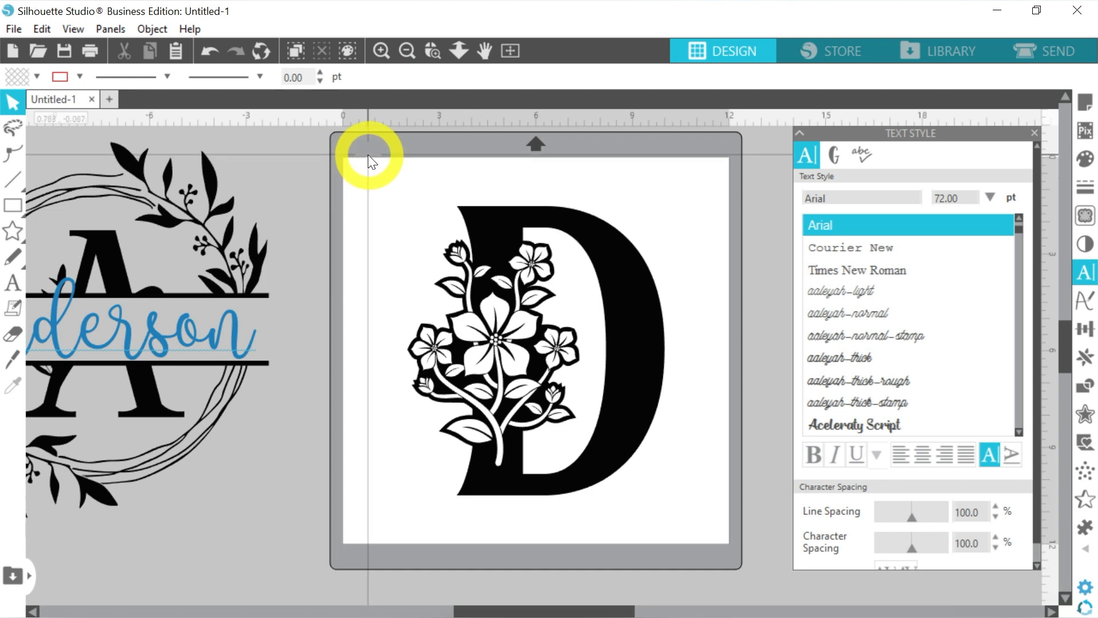
{"action": "left_click", "coordinate": [12, 203]}
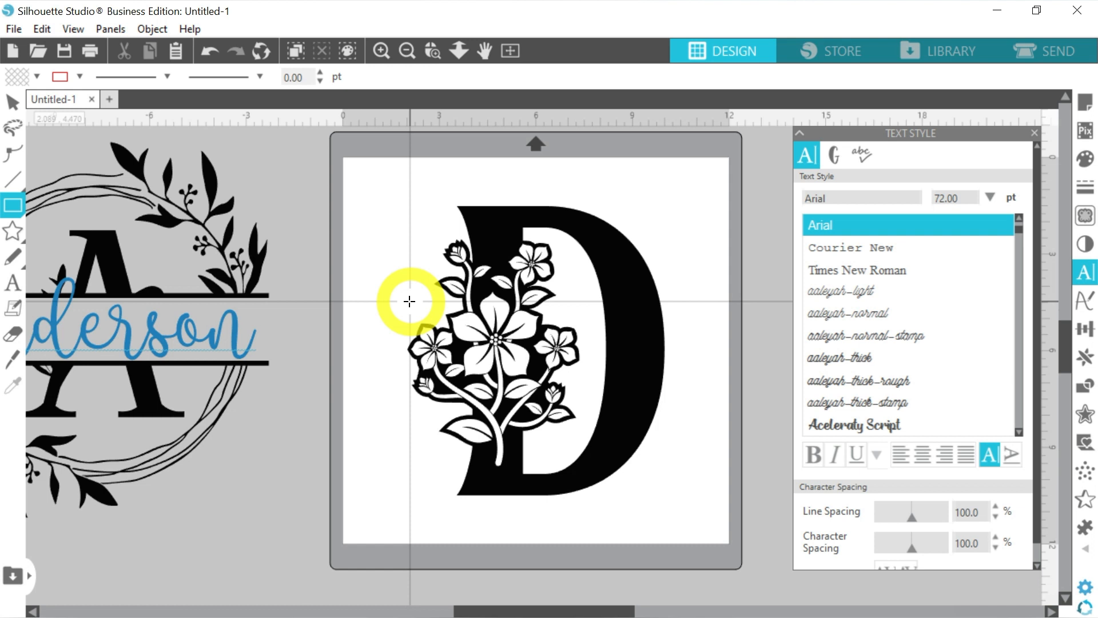
- Draw a rectangle across the D's middle with a red 2.75 pt outline
{"action": "left_click_drag", "start_coordinate": [410, 301], "coordinate": [669, 383]}
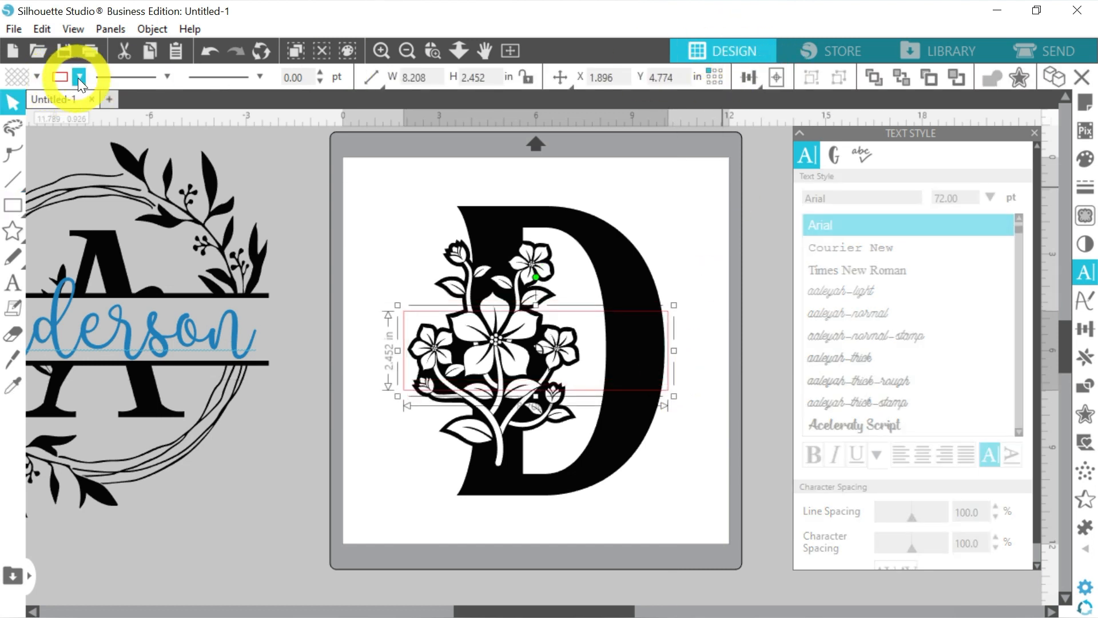
{"action": "left_click", "coordinate": [81, 75]}
{"action": "type", "text": "5.25"}
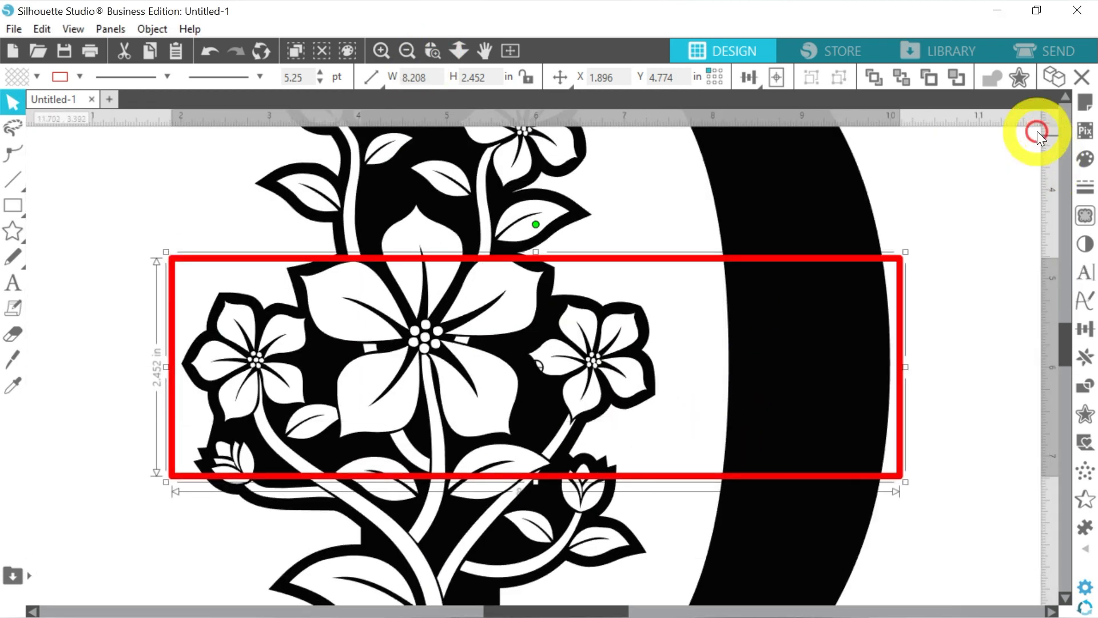
{"action": "left_click", "coordinate": [321, 81]}
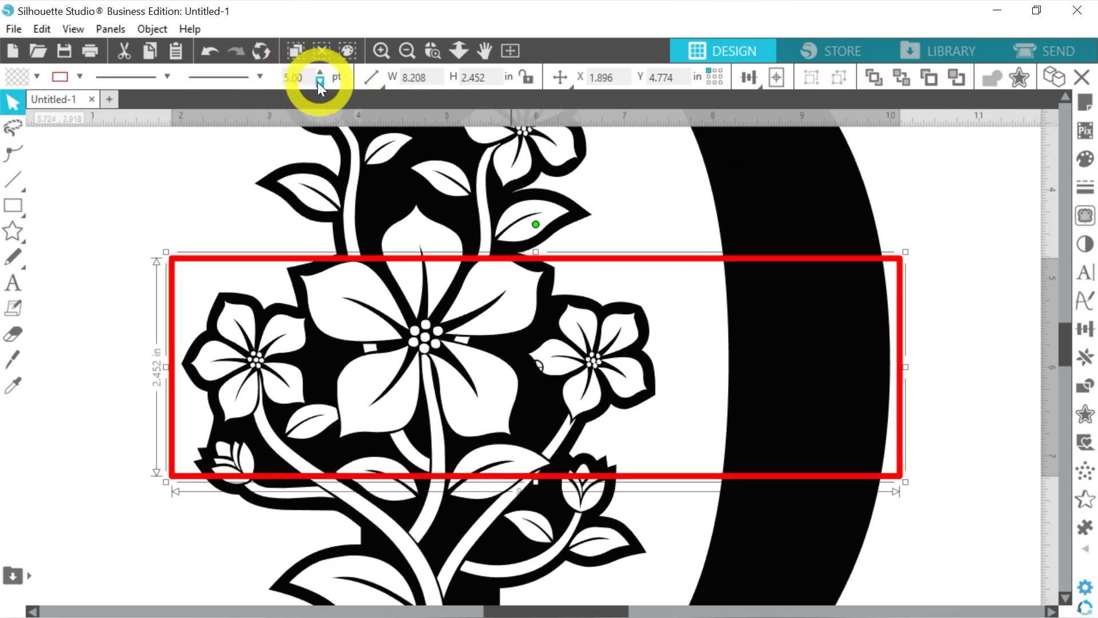
{"action": "left_click", "coordinate": [320, 82]}
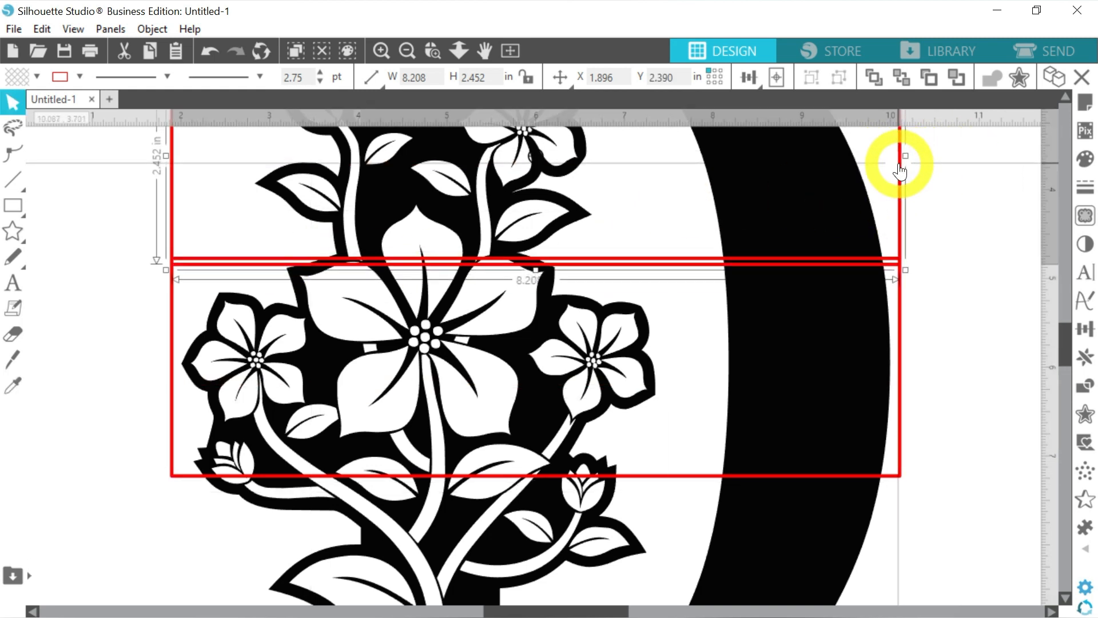
- Shrink a rectangle copy into a thin bar and place copies on the top and bottom edges
{"action": "scroll", "scroll_direction": "down", "scroll_amount": 3}
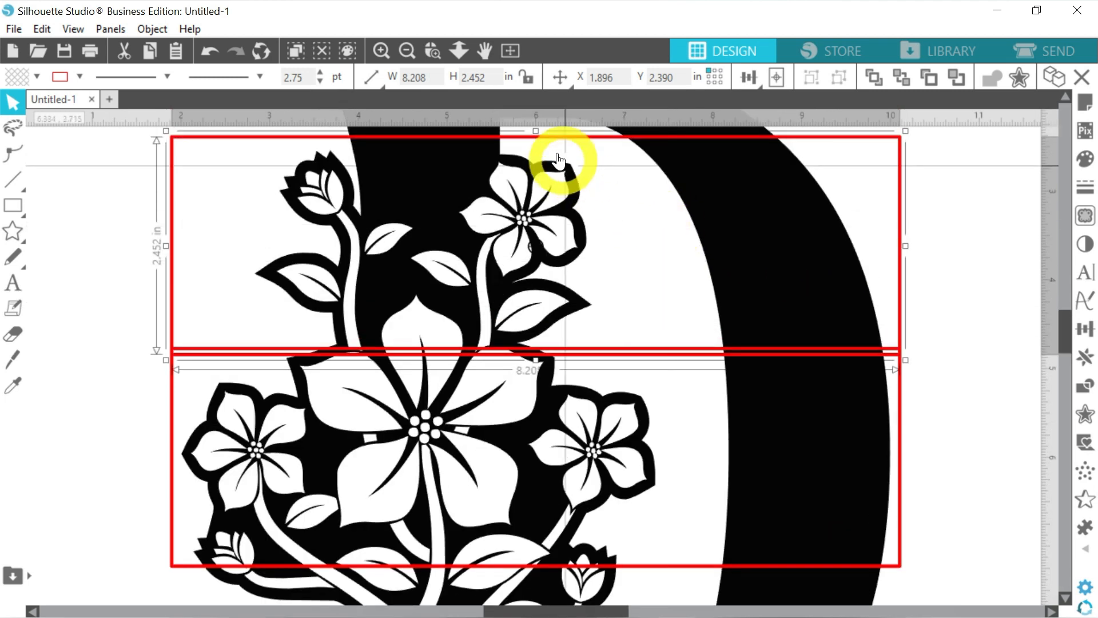
{"action": "left_click_drag", "start_coordinate": [557, 158], "coordinate": [535, 346]}
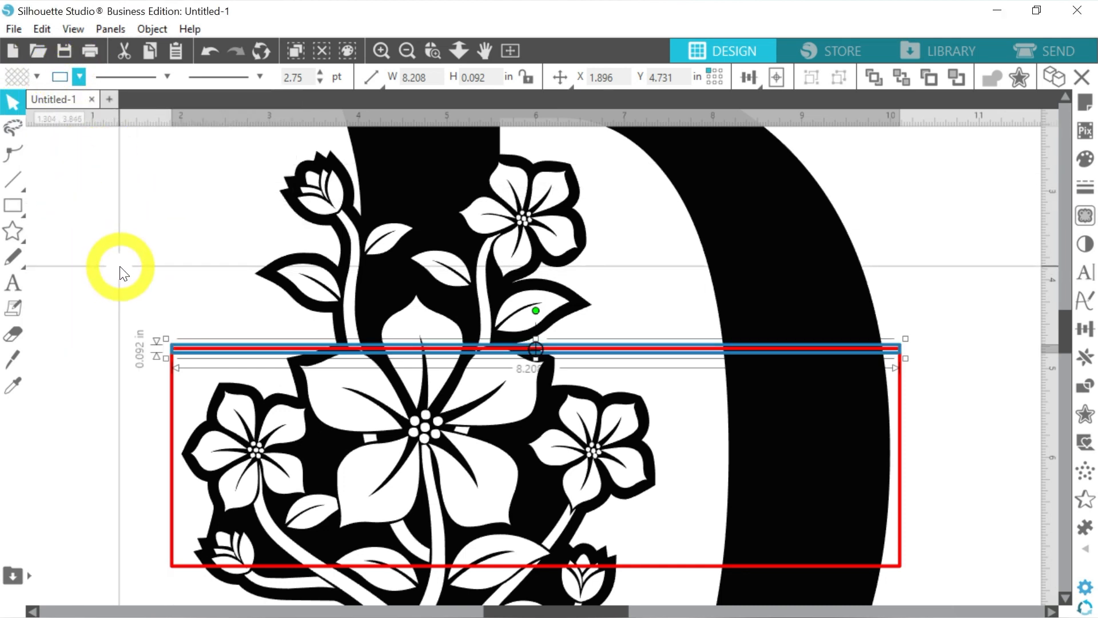
{"action": "left_click_drag", "start_coordinate": [535, 349], "coordinate": [535, 363]}
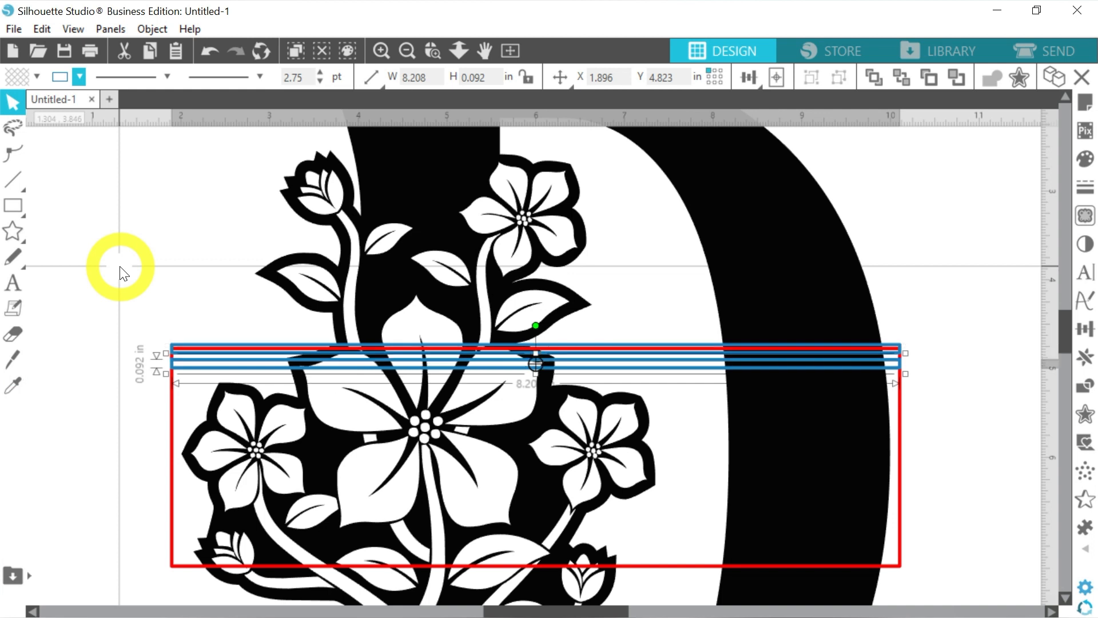
{"action": "left_click_drag", "start_coordinate": [535, 363], "coordinate": [536, 439]}
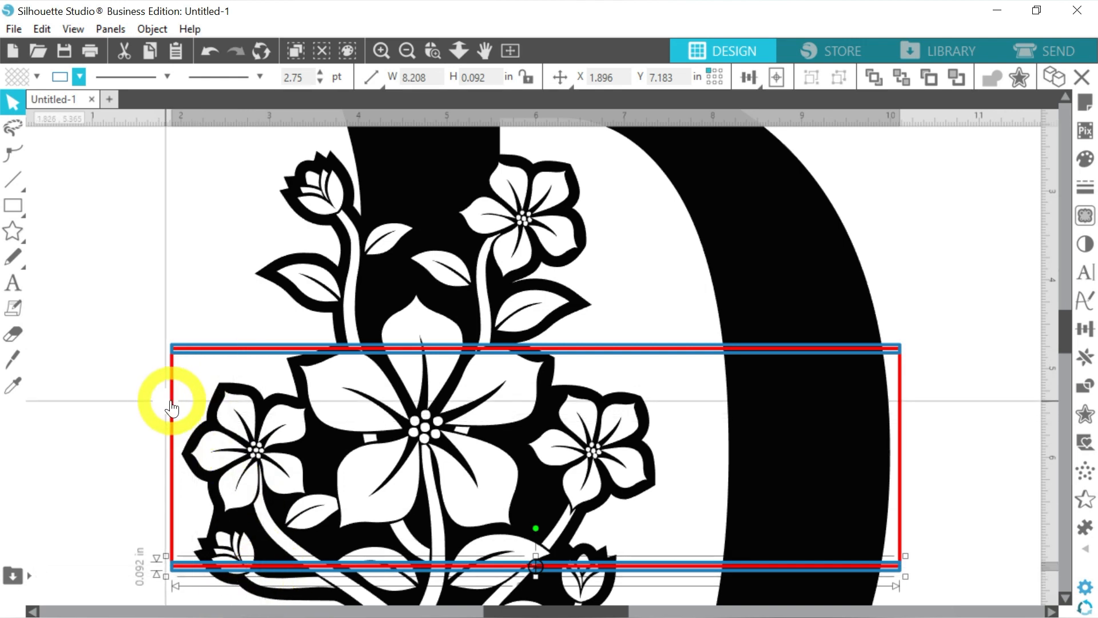
- Subtract the rectangle from the D and run blue 'dykes' script through the gap
{"action": "left_click", "coordinate": [407, 52]}
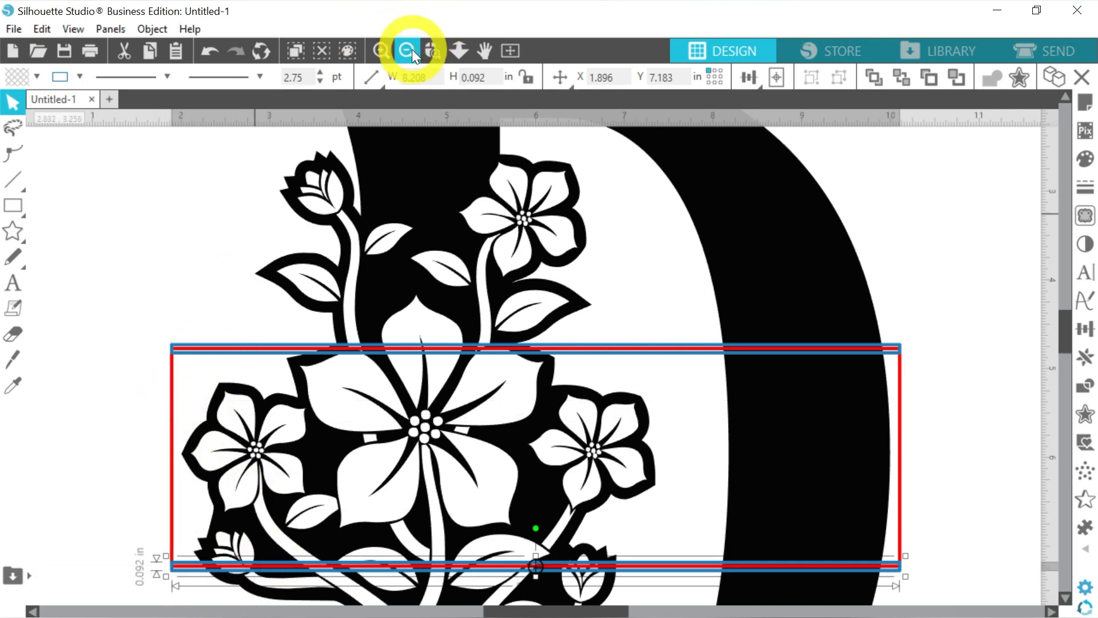
{"action": "left_click", "coordinate": [408, 52]}
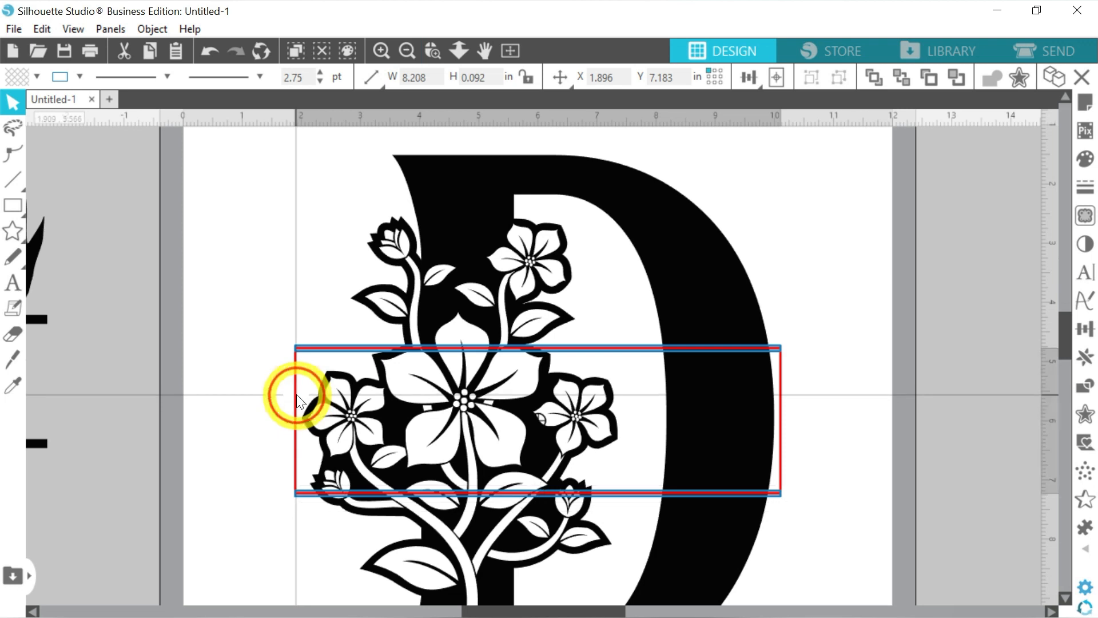
{"action": "left_click", "coordinate": [38, 74]}
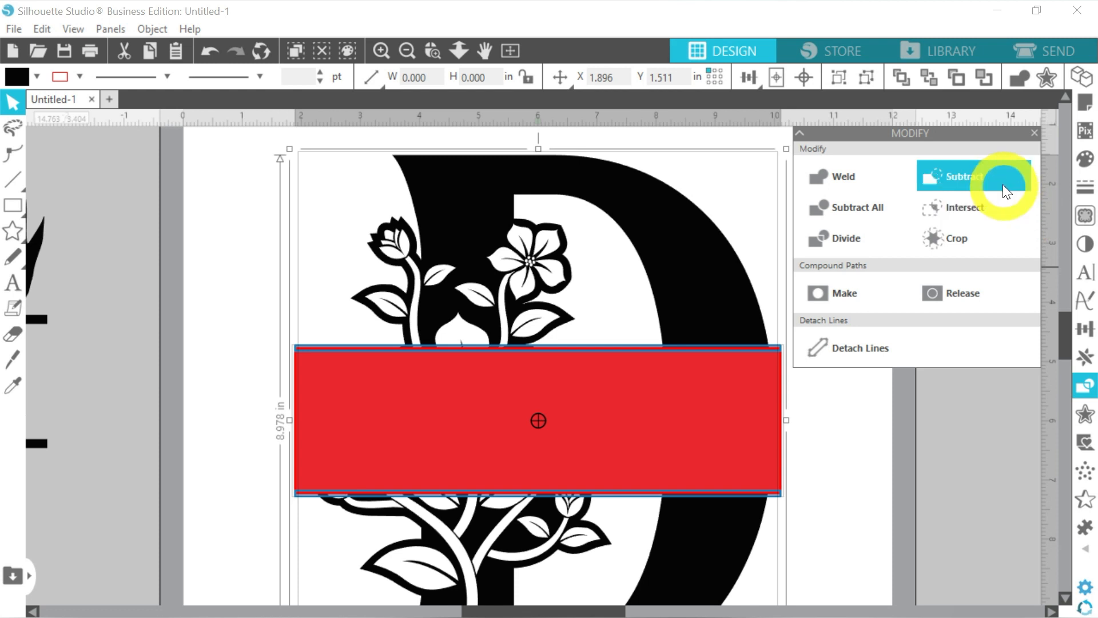
{"action": "left_click", "coordinate": [963, 177]}
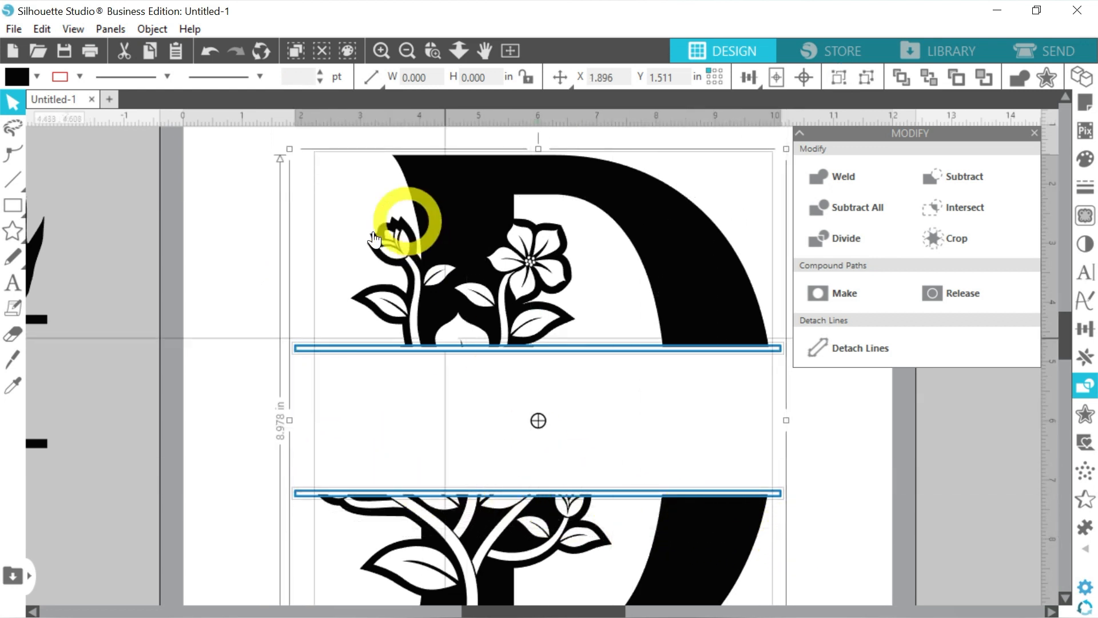
{"action": "left_click", "coordinate": [844, 176]}
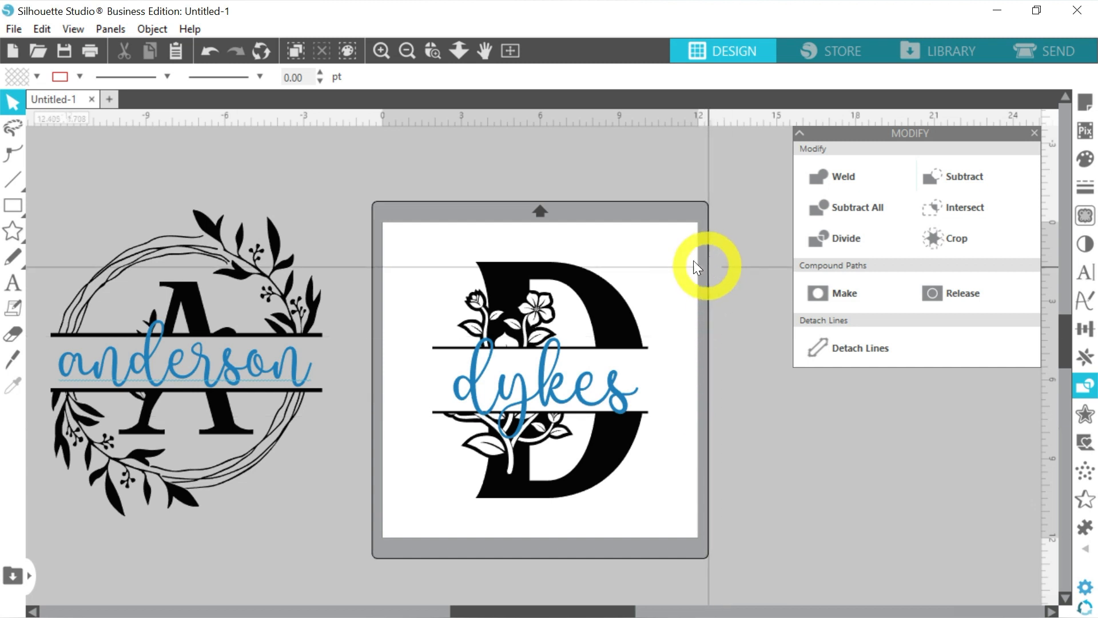
{"action": "mouse_move", "coordinate": [327, 185]}
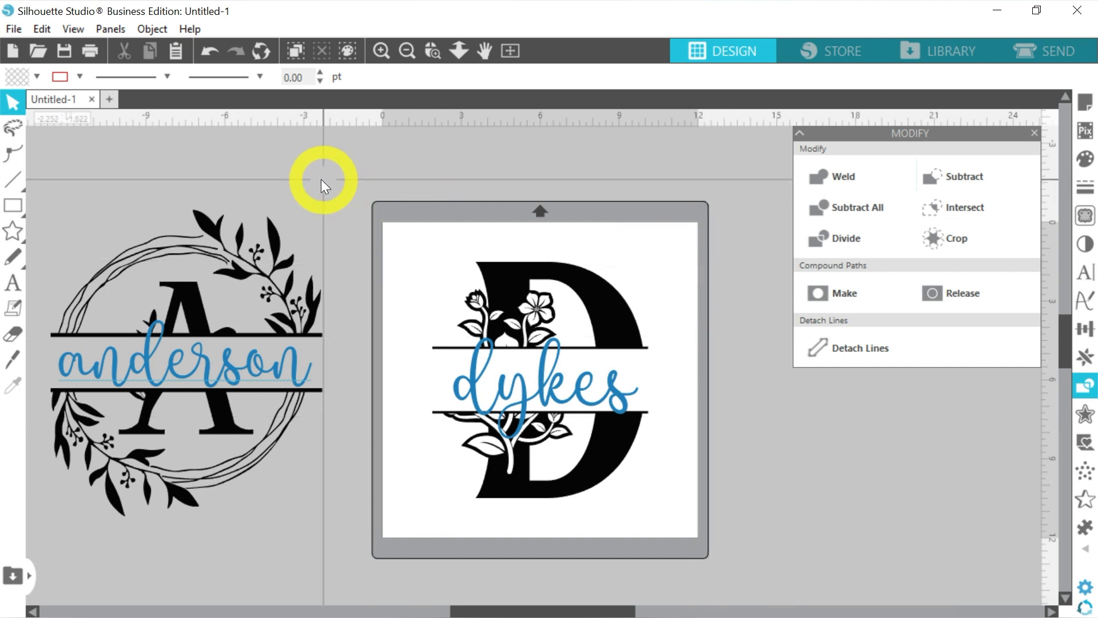
- Move the finished wreath A monogram closer beside the floral D
{"action": "left_click", "coordinate": [228, 348]}
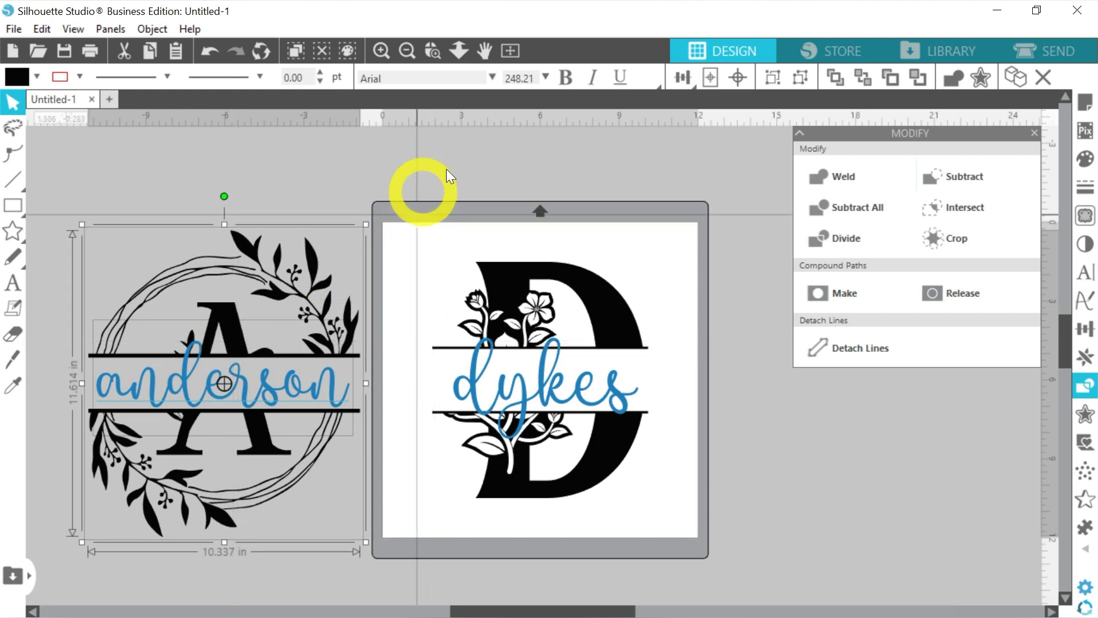
{"action": "left_click", "coordinate": [709, 75]}
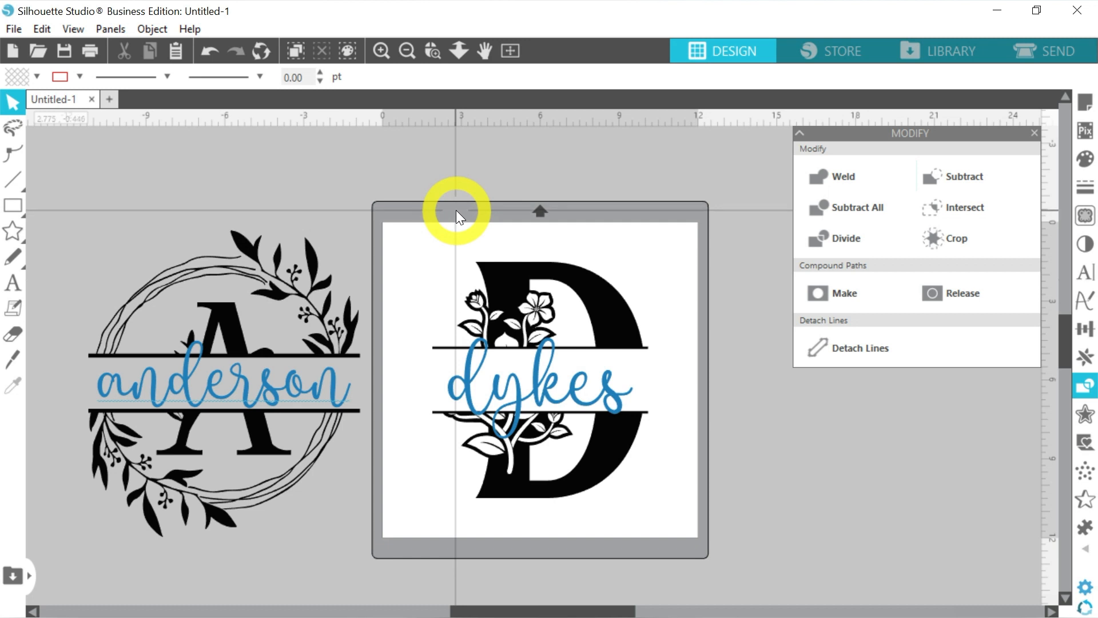
{"action": "mouse_move", "coordinate": [951, 7]}
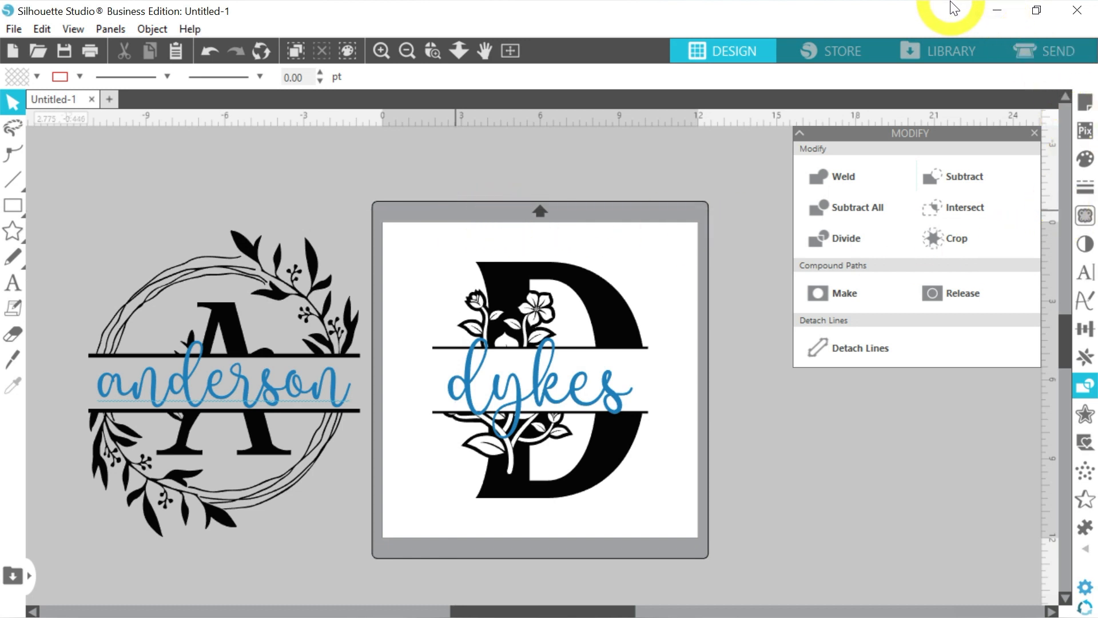